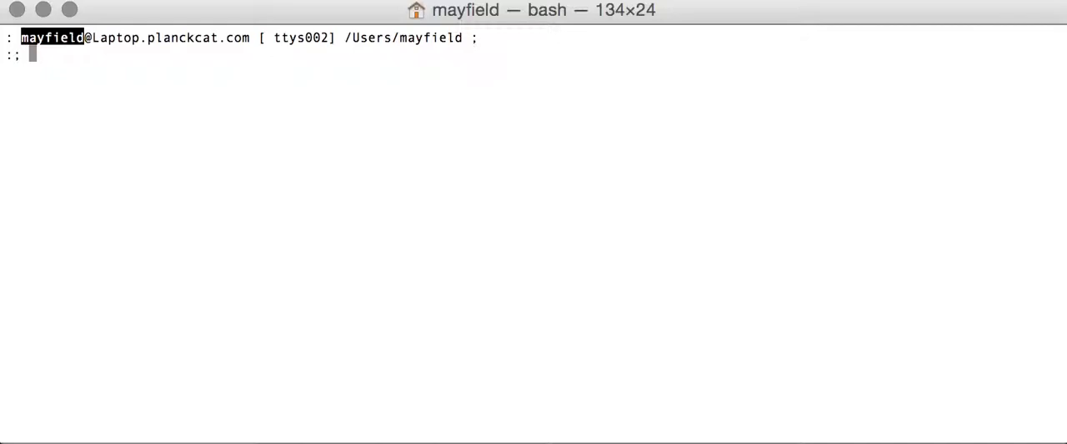
pyautogui.write('ecm logs')
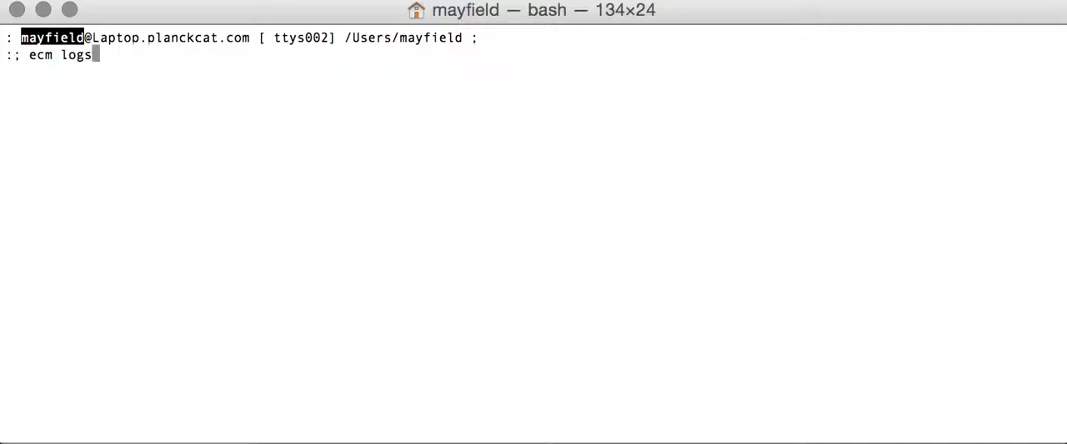
pyautogui.write('pip3.4 install git+https://github.com/mayfield/ecmcli.git')
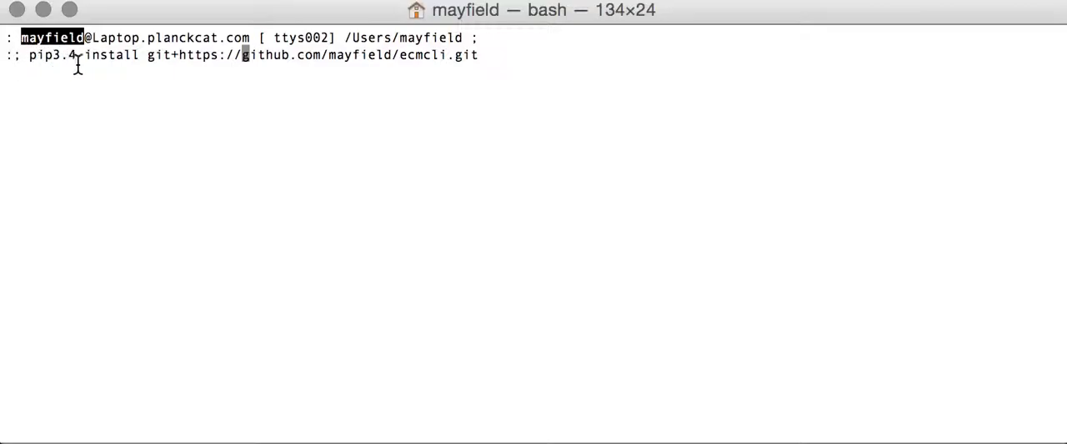
pyautogui.moveTo(150, 65)
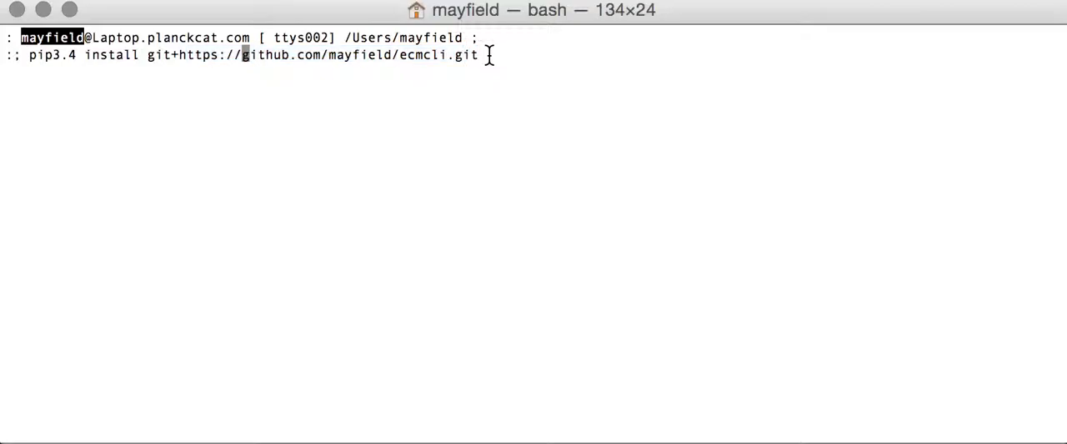
# Run the pip install, then run ecm and ecm --help to list its subcommands.
pyautogui.press('Return')
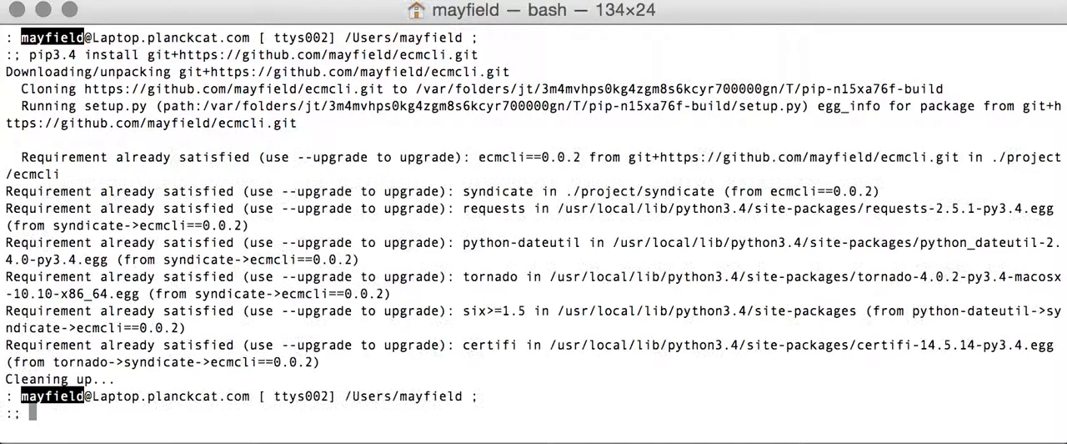
pyautogui.write('ecm')
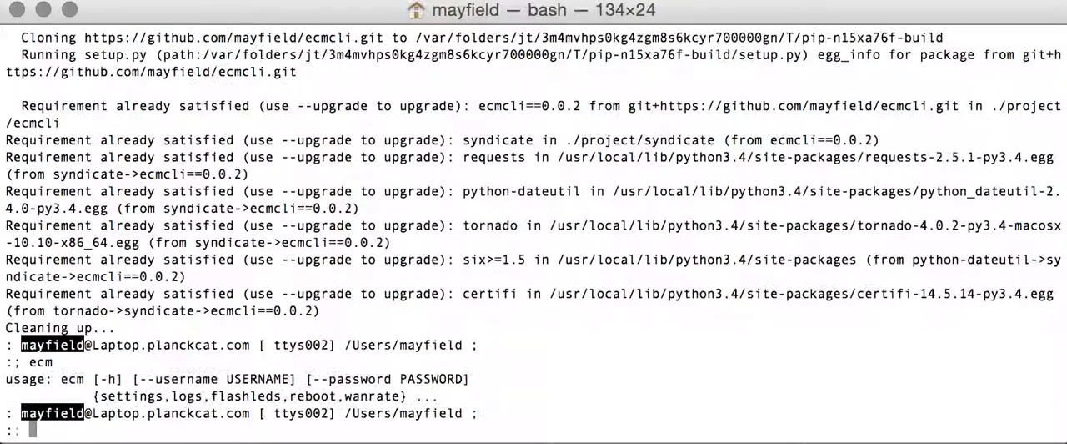
pyautogui.write('ecm --help')
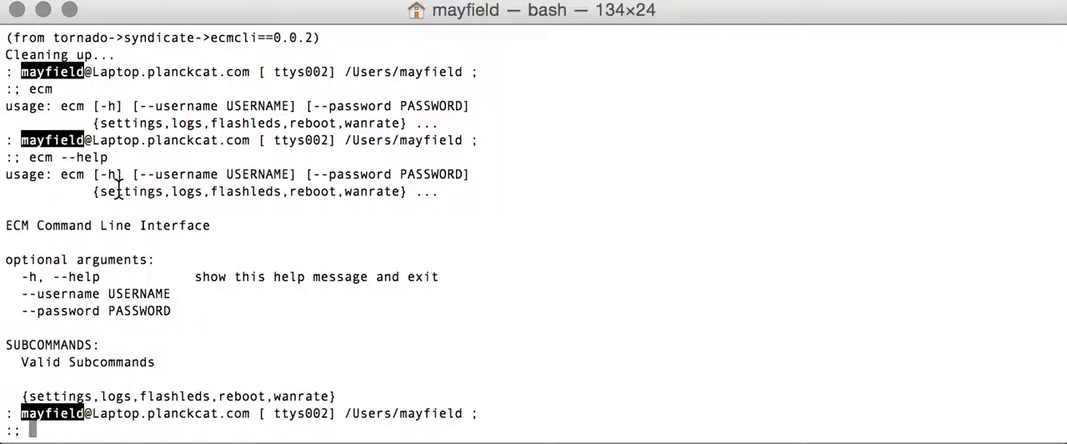
pyautogui.moveTo(141, 217)
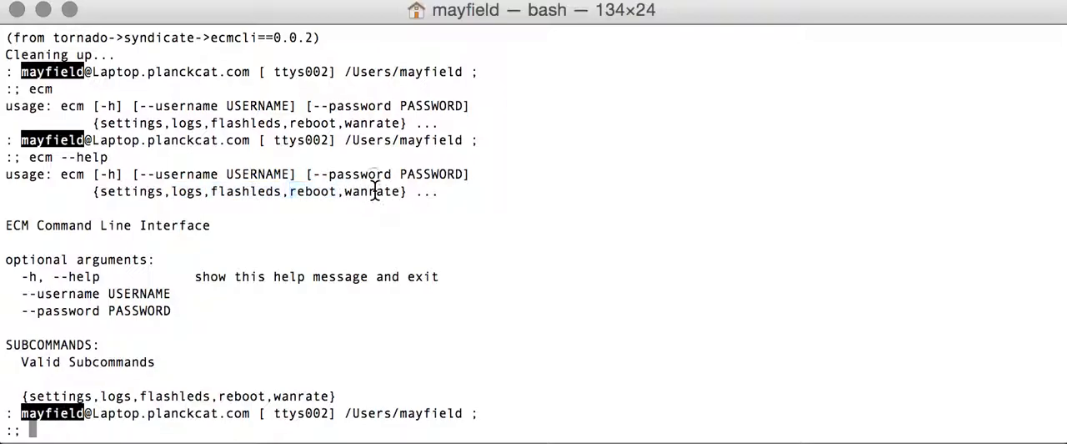
pyautogui.moveTo(232, 200)
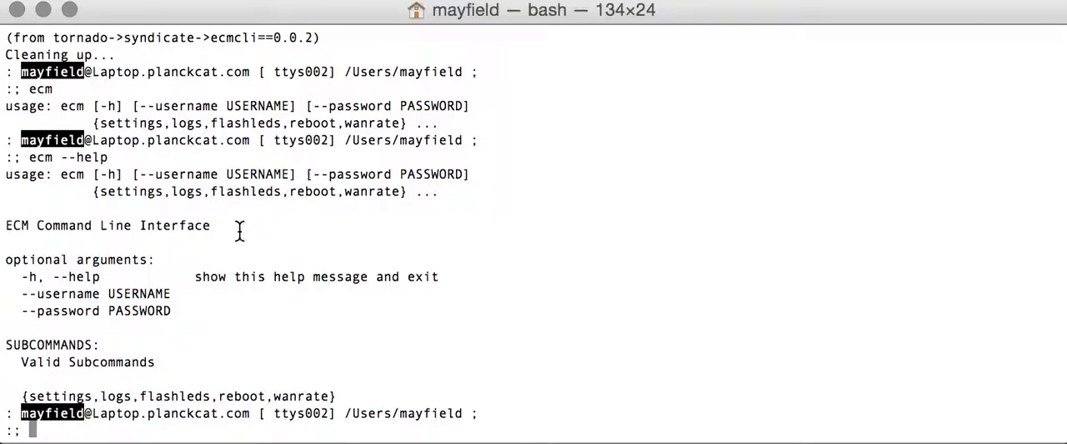
pyautogui.moveTo(230, 250)
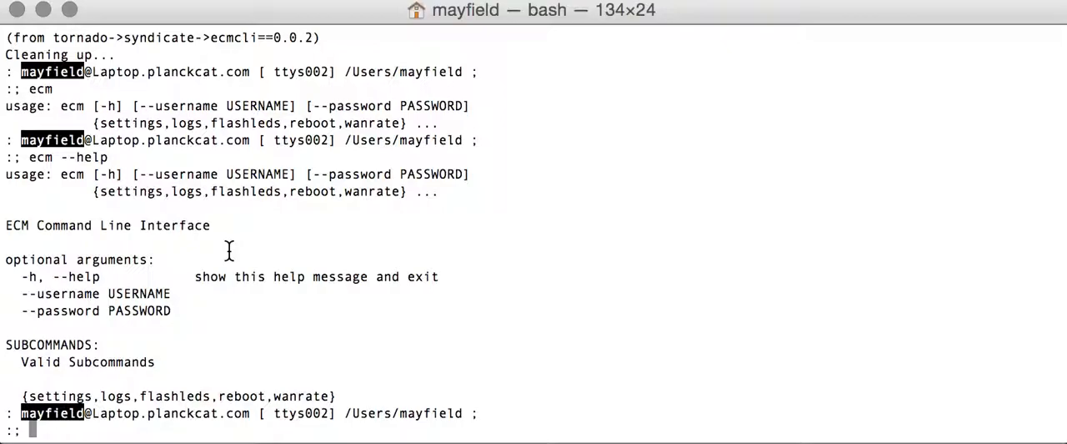
pyautogui.moveTo(58, 293)
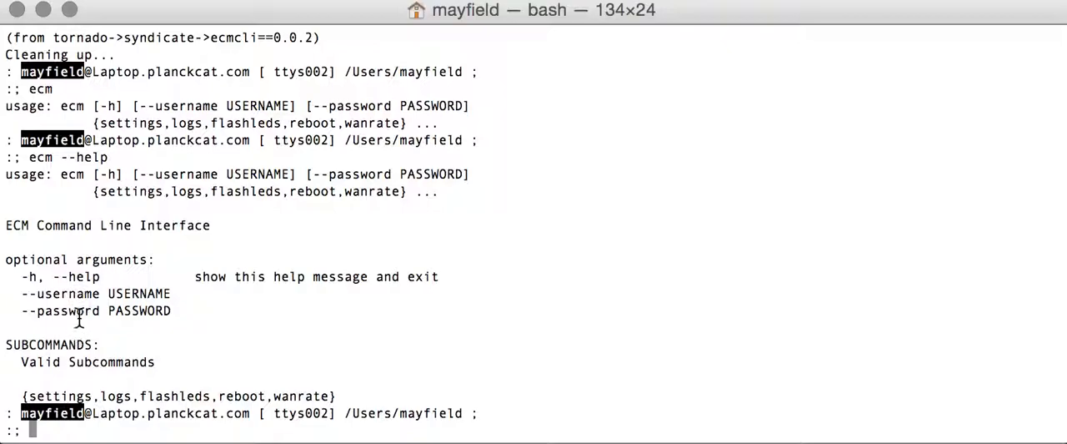
# Point out the username and password options in the help, then begin a new ecm command.
pyautogui.doubleClick(60, 294)
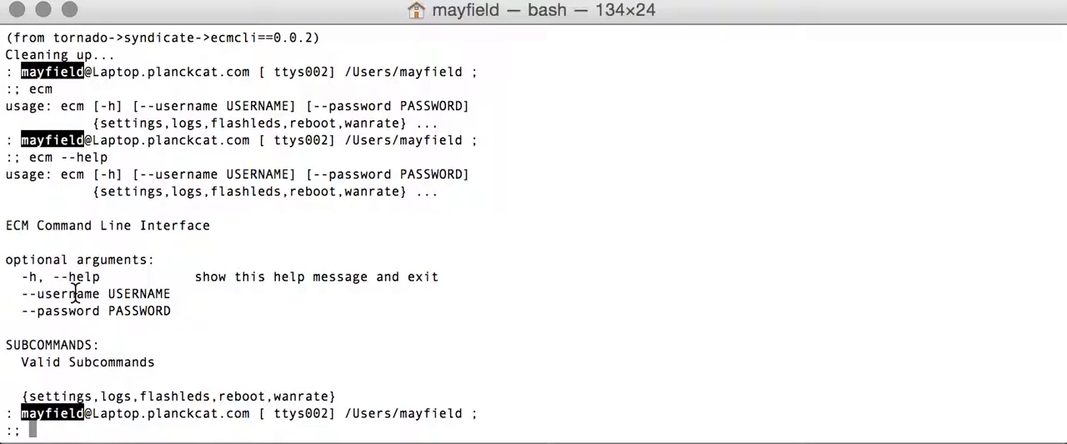
pyautogui.doubleClick(67, 293)
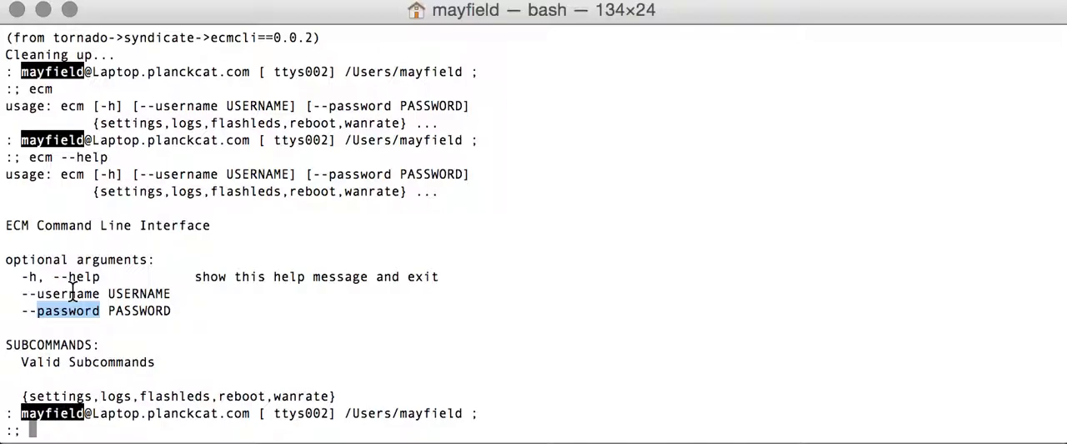
pyautogui.doubleClick(67, 293)
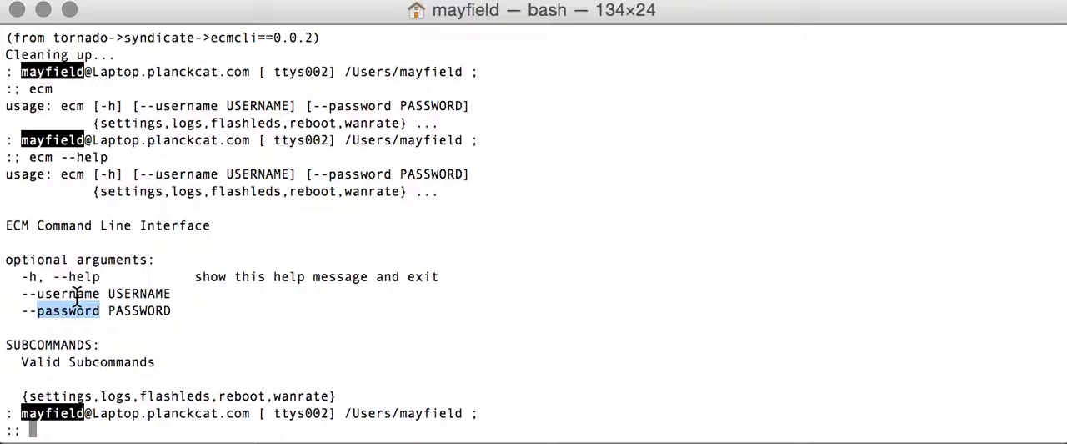
pyautogui.write('ecm')
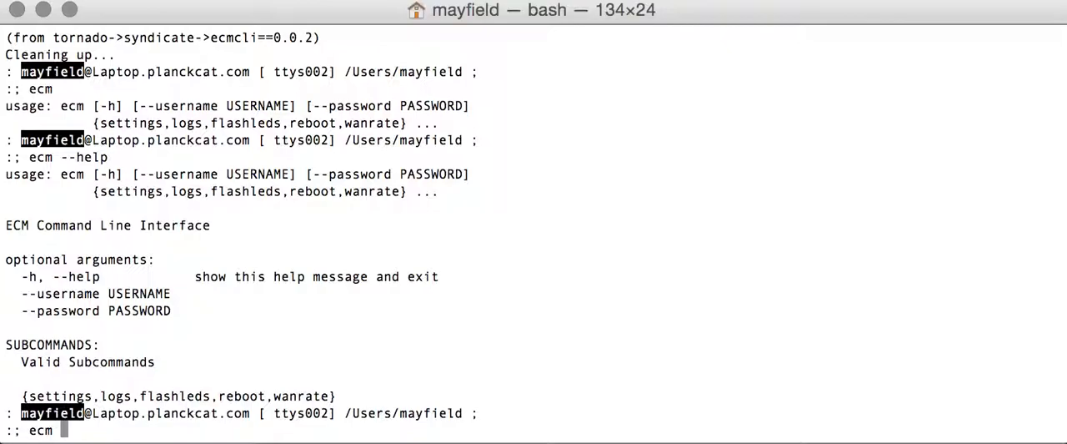
# Run ecm logs as user jmayfield, review the streamed entries, then stop with Ctrl+C.
pyautogui.write('logs')
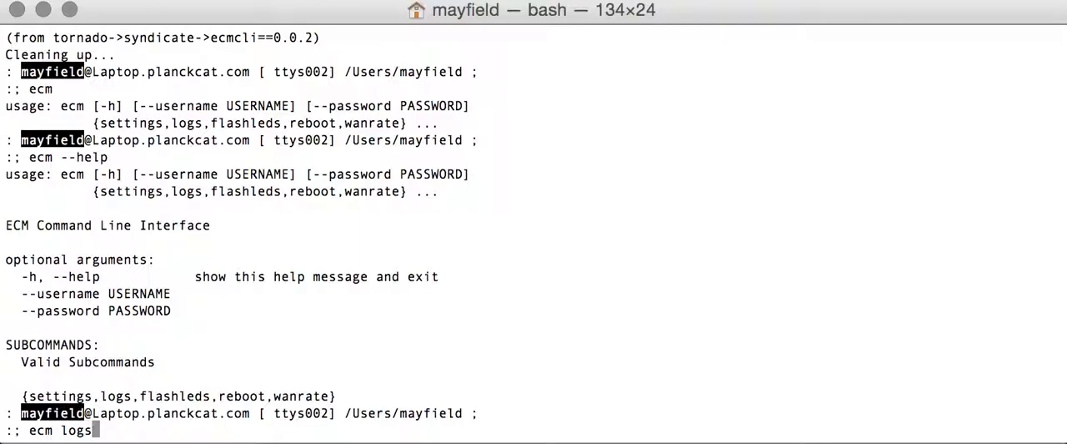
pyautogui.press('Return')
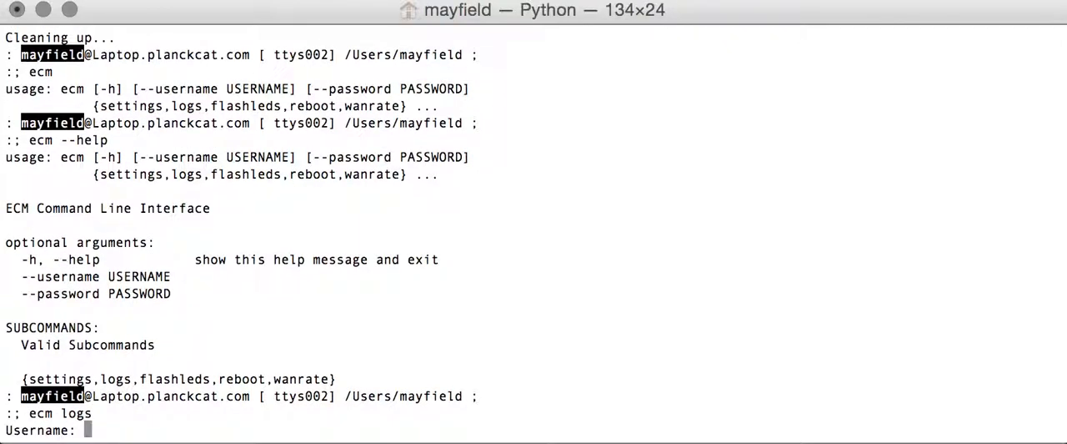
pyautogui.write('jmayfield')
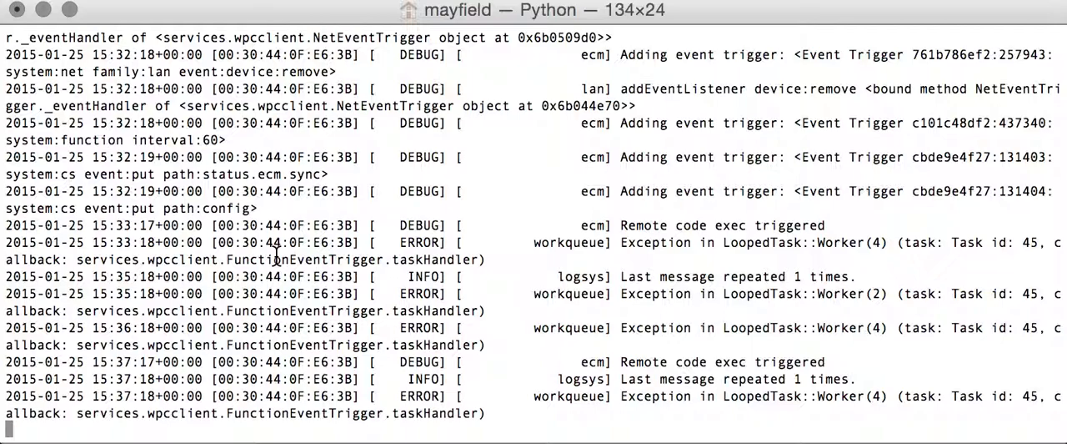
pyautogui.scroll(-3)
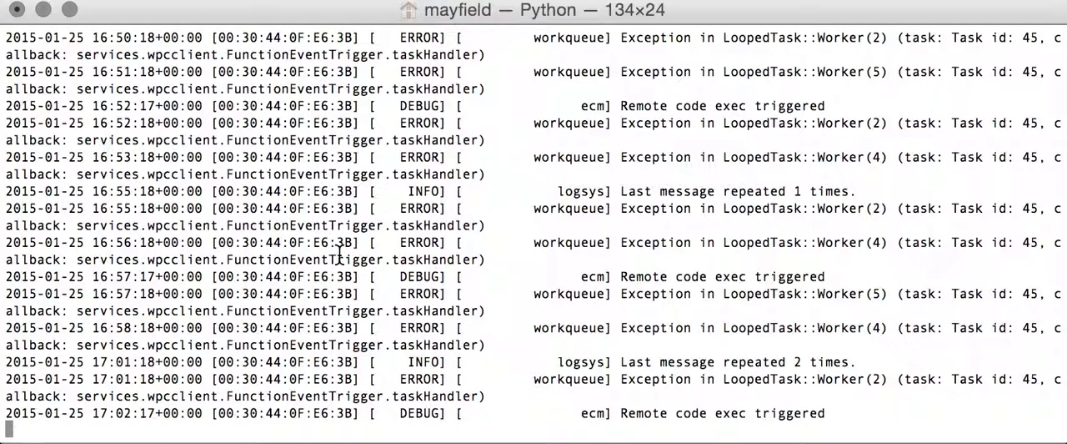
pyautogui.scroll(-3)
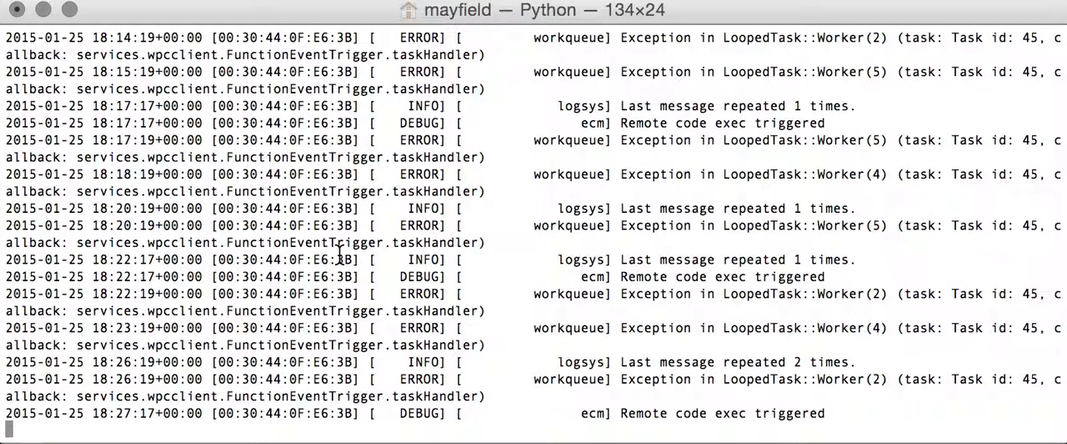
pyautogui.press('ctrl+c')
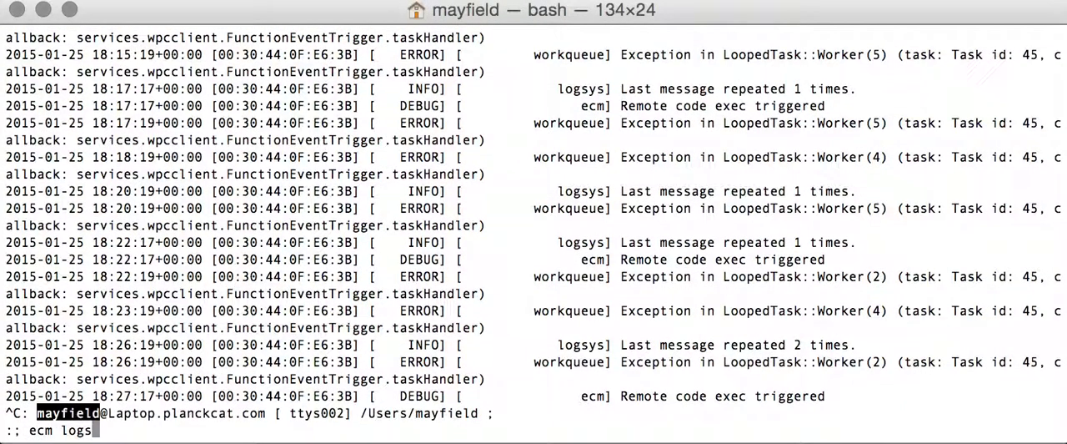
# Run ecm logs --help and point out its clear option among routers and log-level.
pyautogui.write('--help')
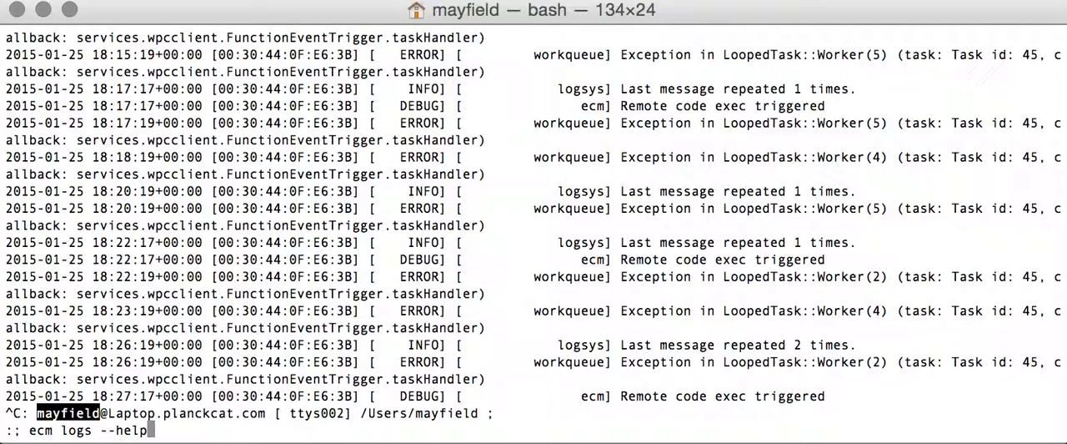
pyautogui.moveTo(420, 190)
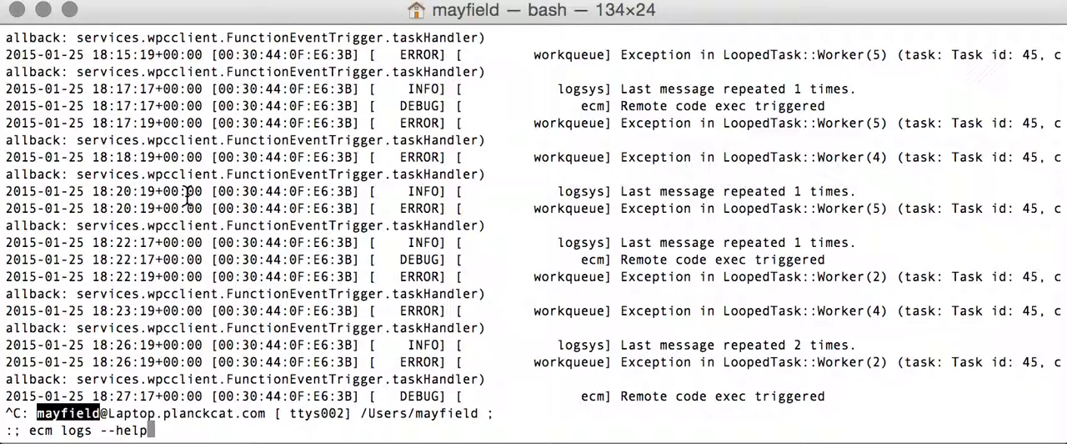
pyautogui.press('Return')
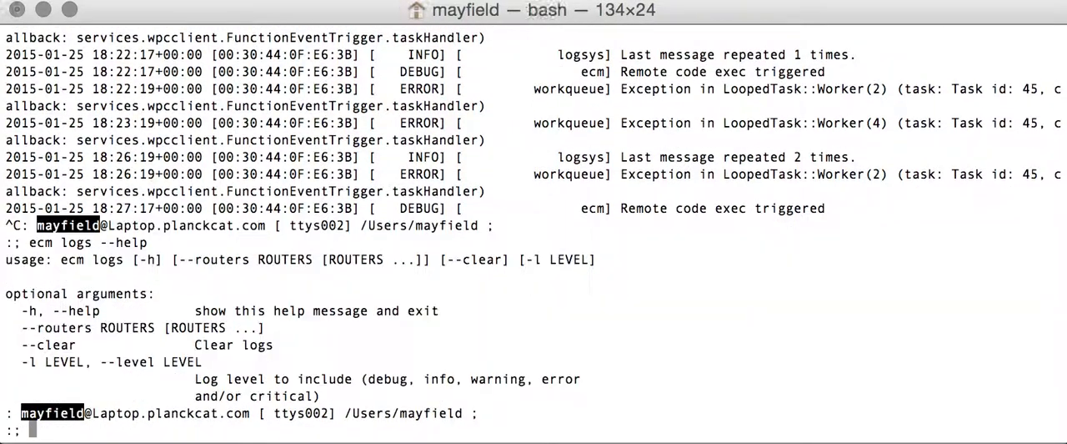
pyautogui.doubleClick(75, 242)
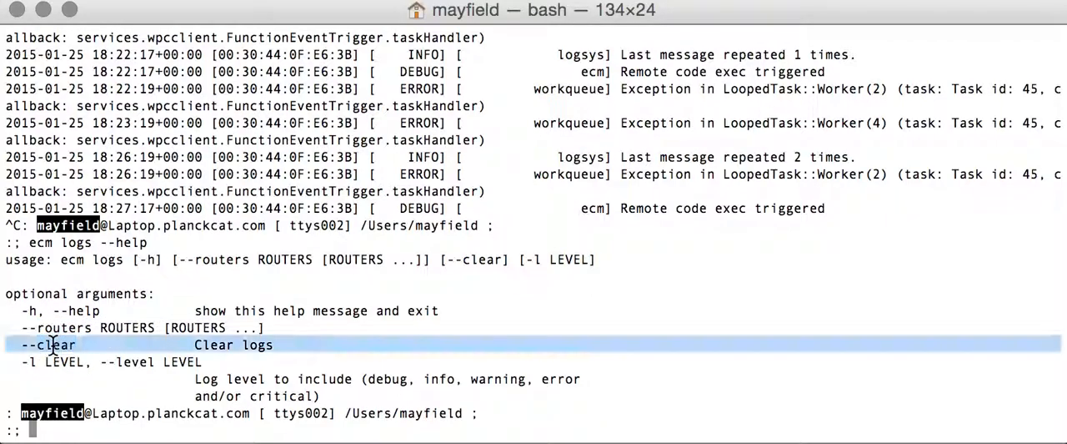
pyautogui.moveTo(123, 344)
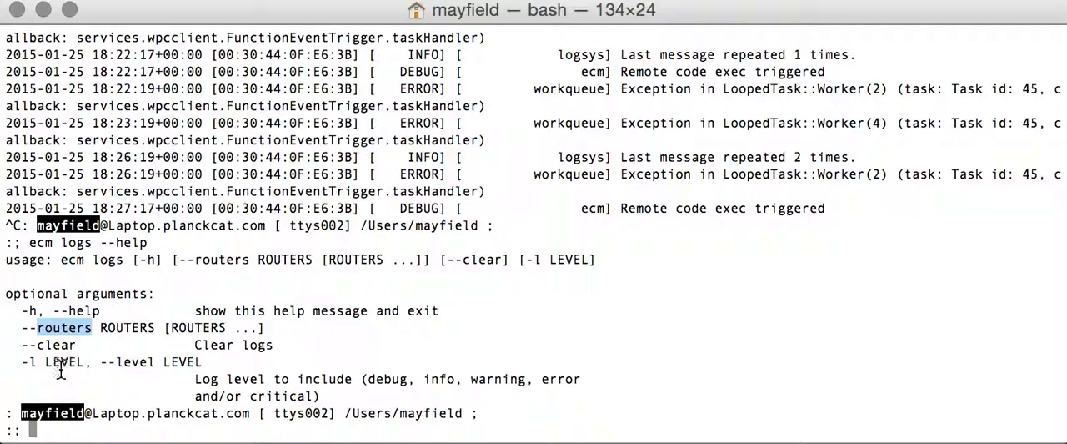
pyautogui.moveTo(383, 387)
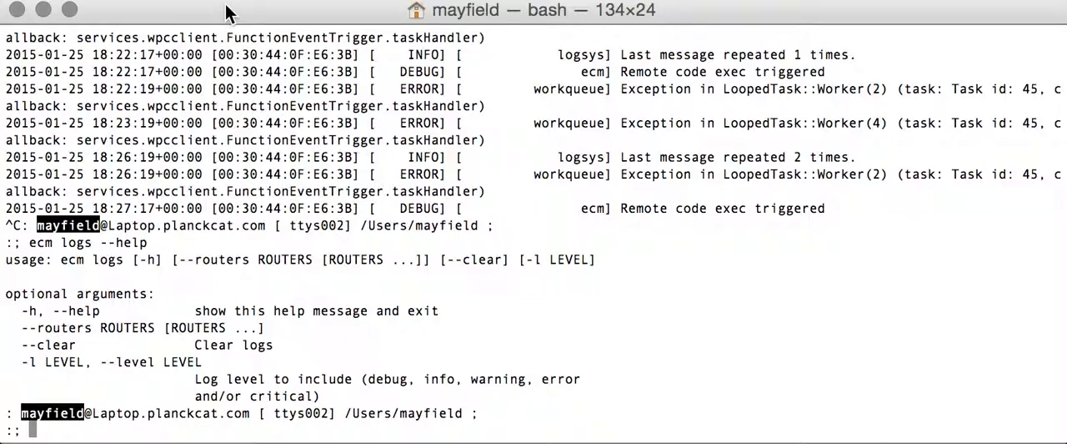
pyautogui.moveTo(255, 157)
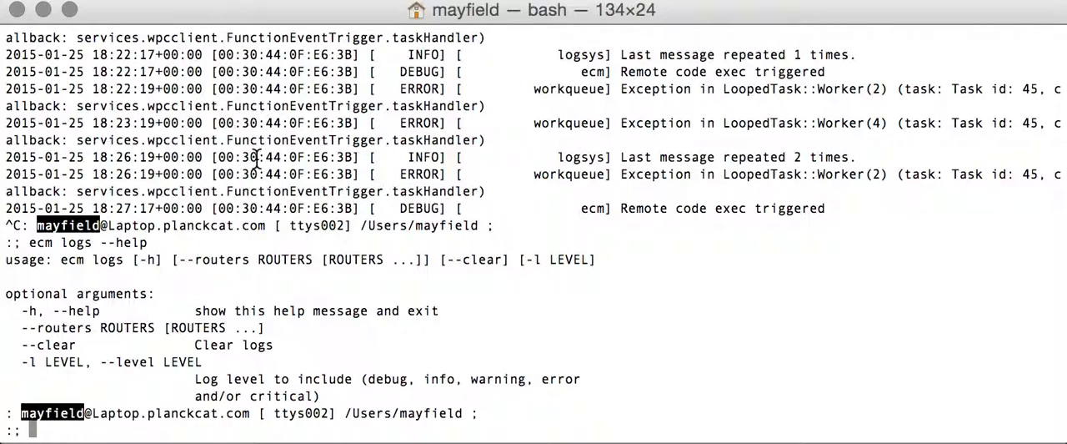
pyautogui.moveTo(231, 23)
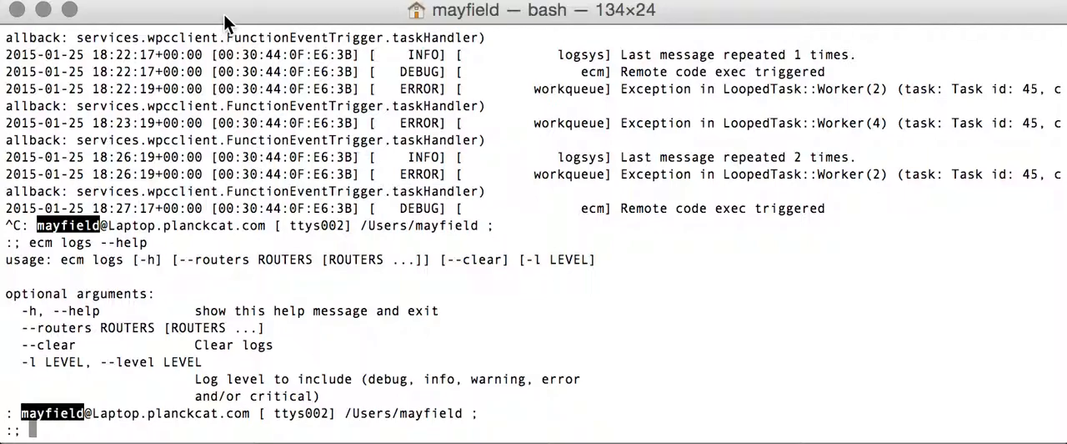
pyautogui.moveTo(177, 364)
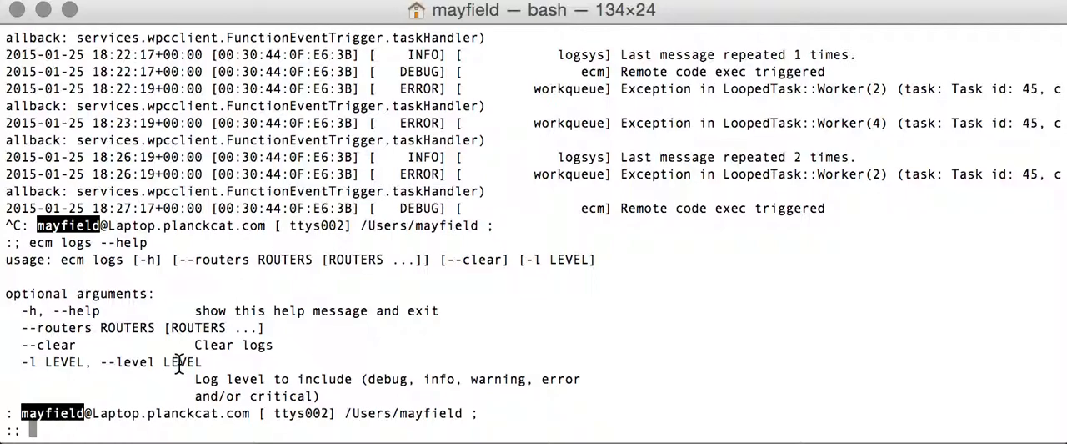
# Run ecm logs --routers 669 24400 --level warning to show only warnings for both routers.
pyautogui.write('ecm logs --help')
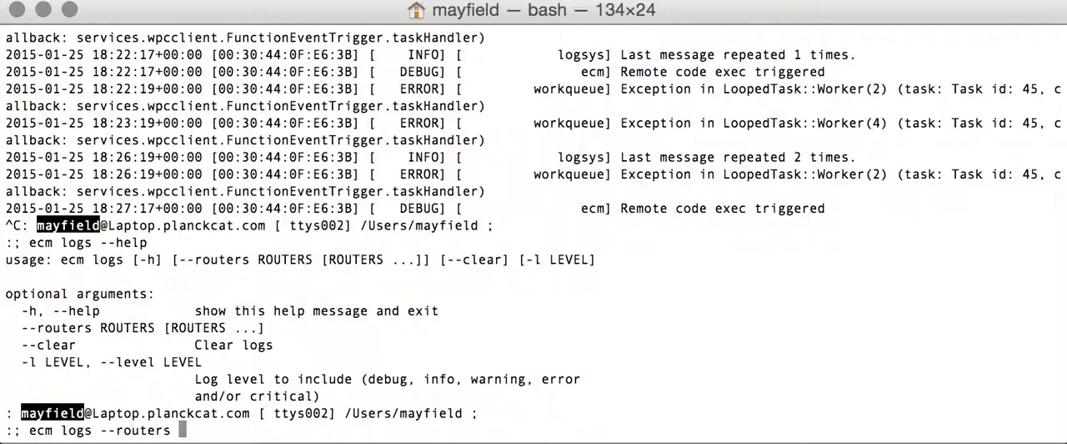
pyautogui.write('669')
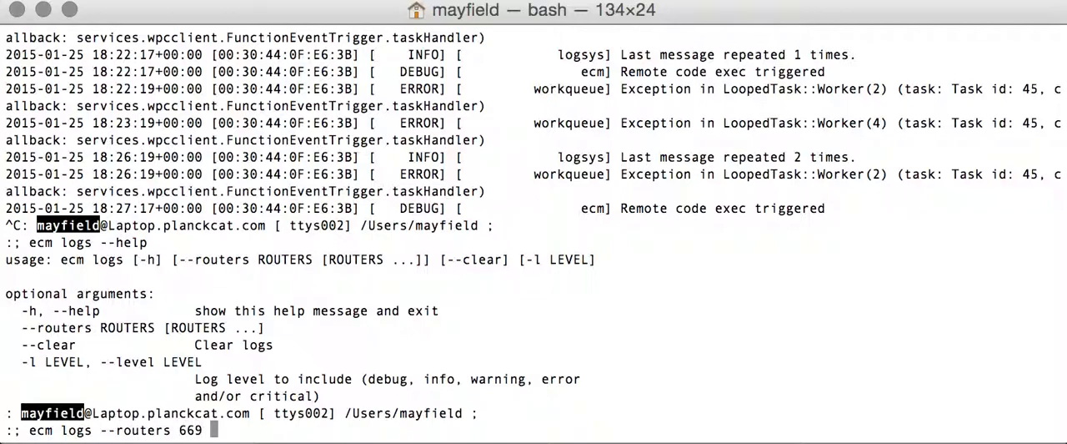
pyautogui.write('24')
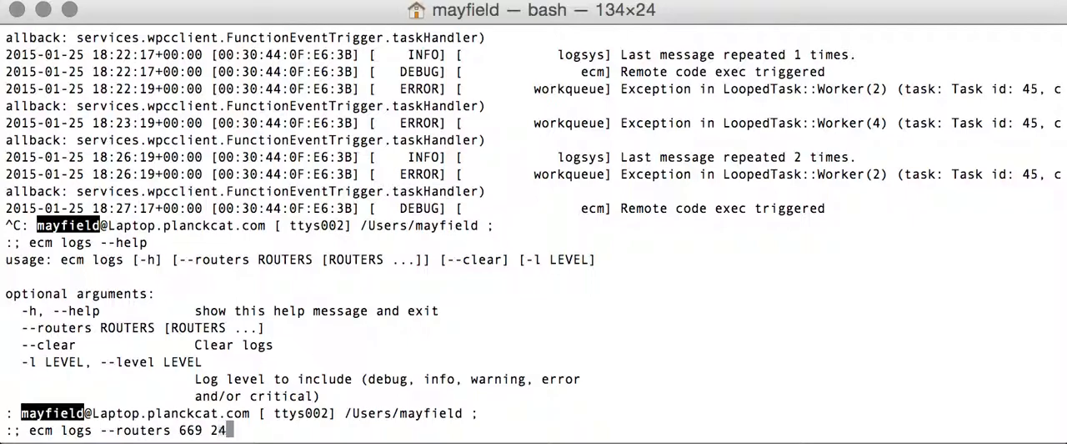
pyautogui.write('00')
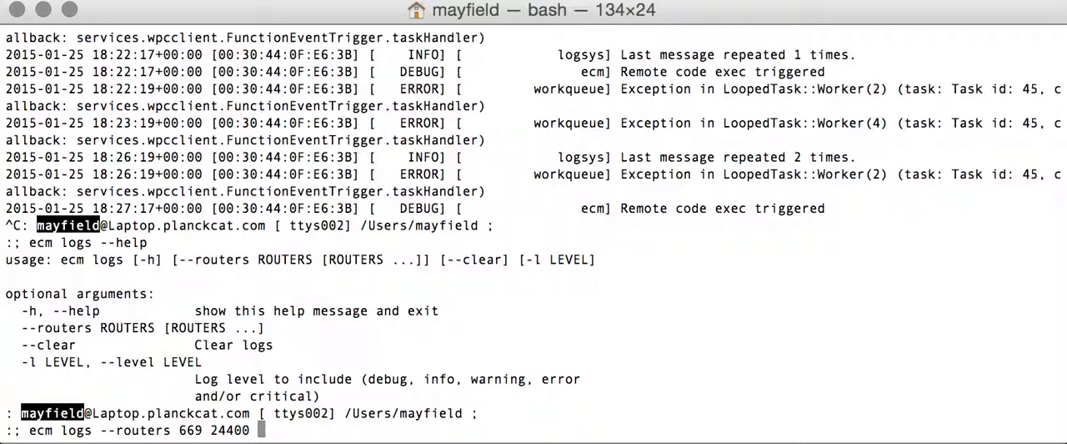
pyautogui.write('--level')
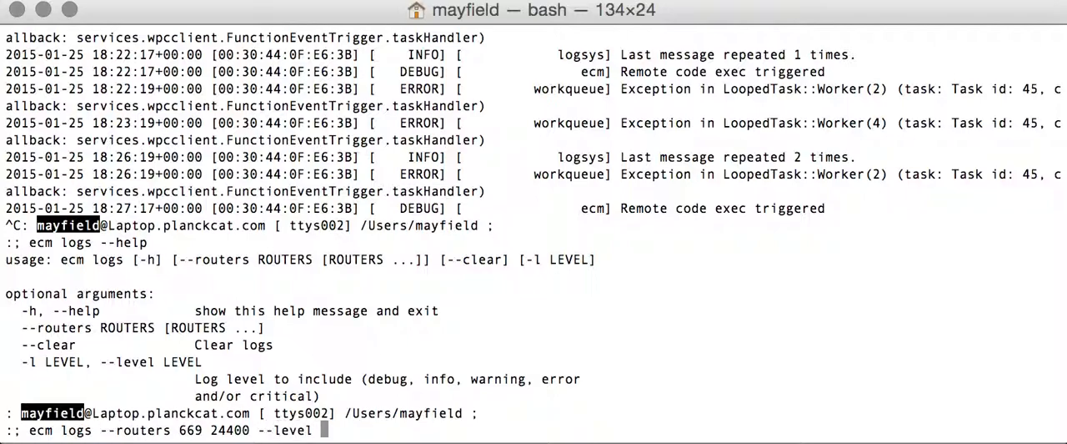
pyautogui.write('info')
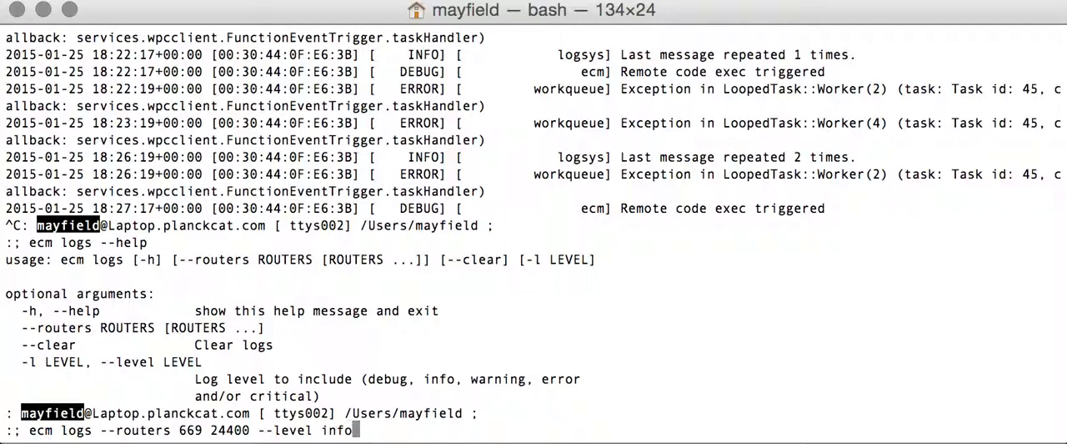
pyautogui.write('warning')
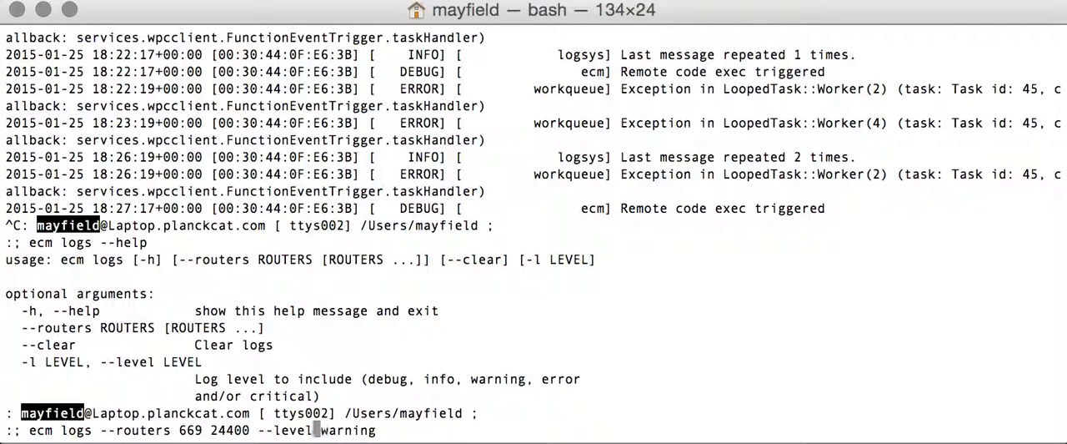
pyautogui.press('Return')
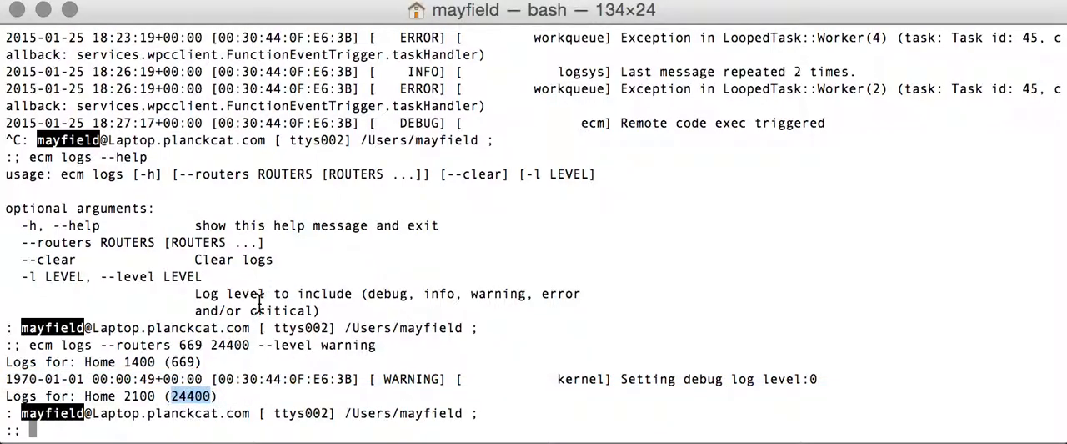
# Clear router 669's logs with --clear, rerun the warning filter, then start ecm --help again.
pyautogui.write('ecm logs --routers 669 24400 --level warnin')
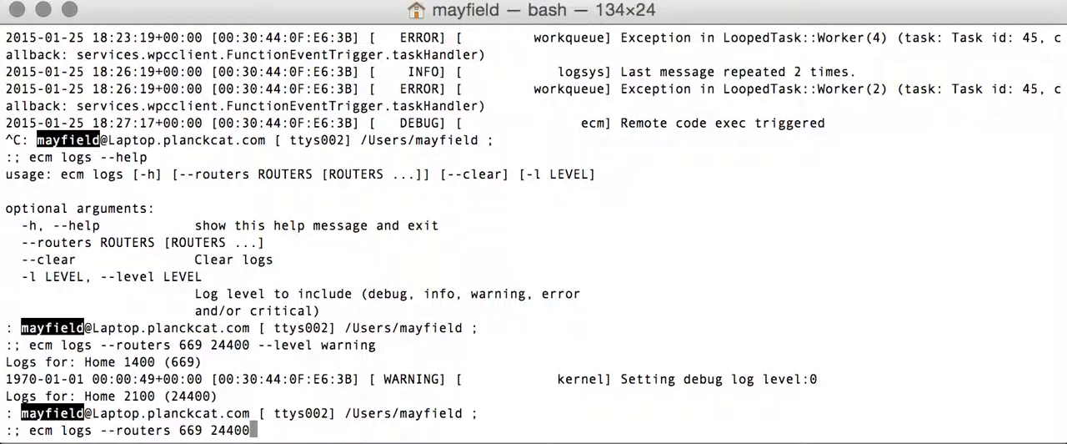
pyautogui.press('Backspace')
pyautogui.write('--clear')
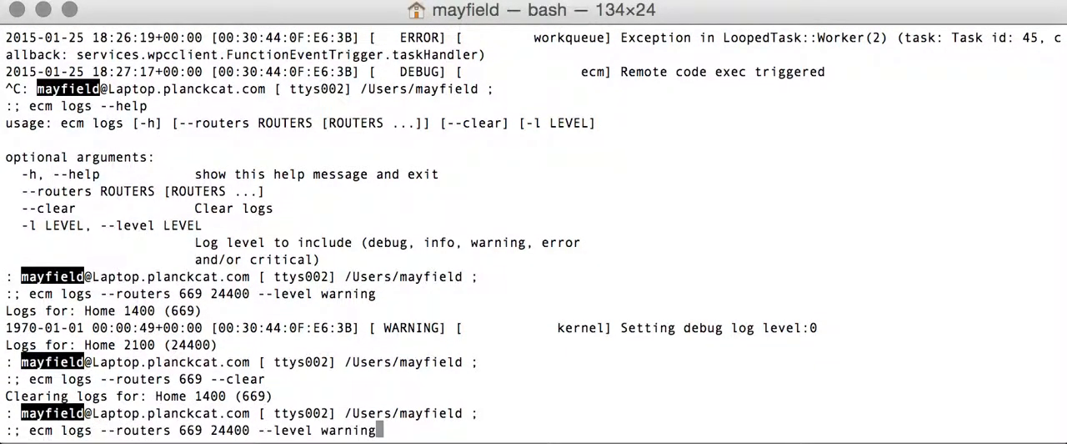
pyautogui.press('Return')
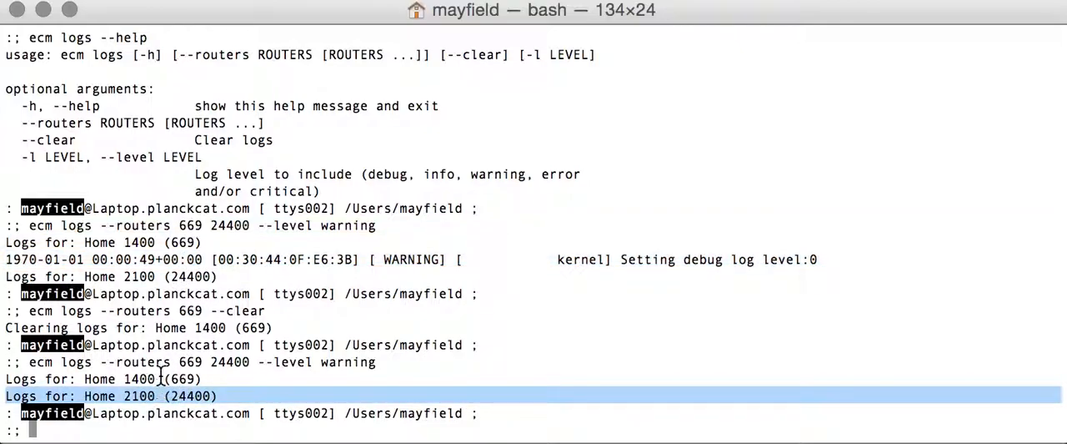
pyautogui.write('ecm --help')
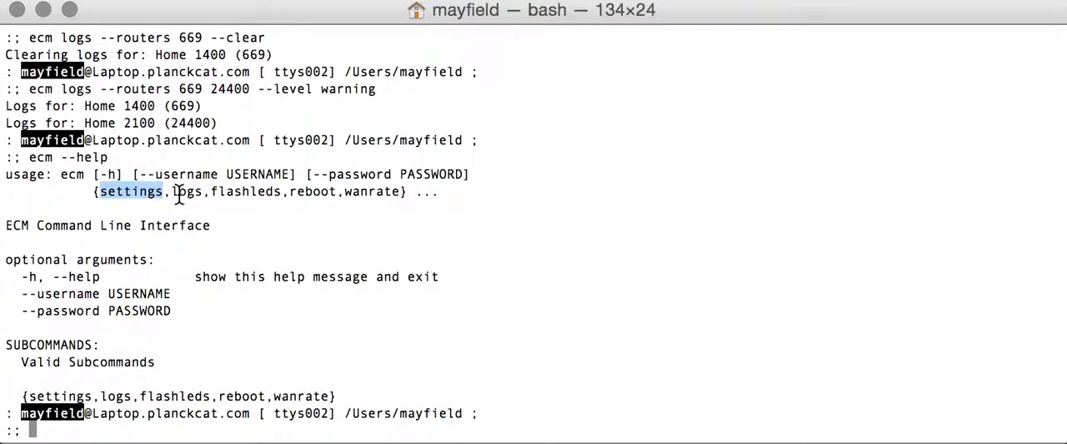
# Point out the logs and flashleds subcommands, then run ecm flashleds on all routers.
pyautogui.doubleClick(187, 190)
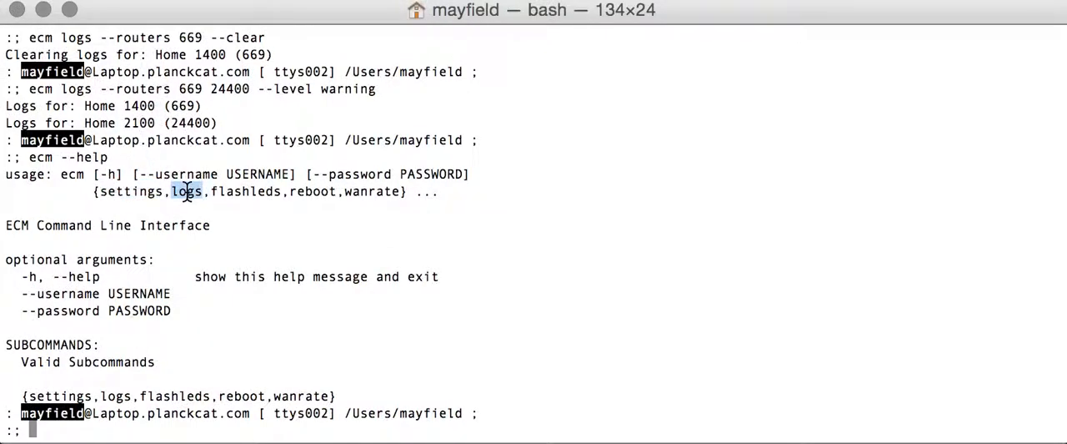
pyautogui.moveTo(266, 190)
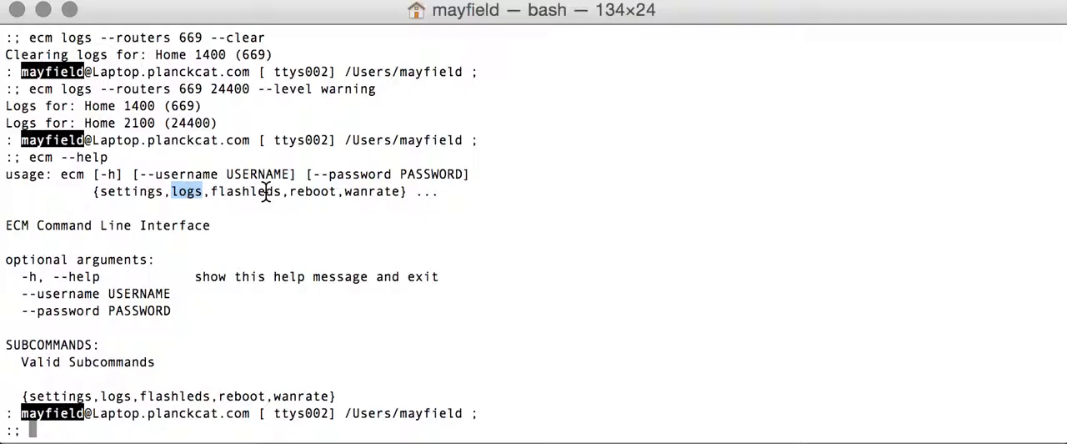
pyautogui.doubleClick(245, 190)
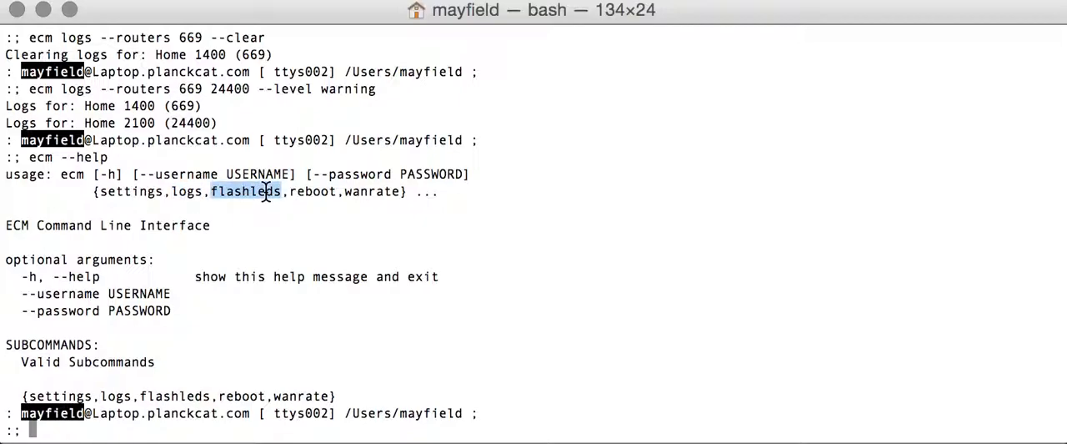
pyautogui.write('ecm flashleds')
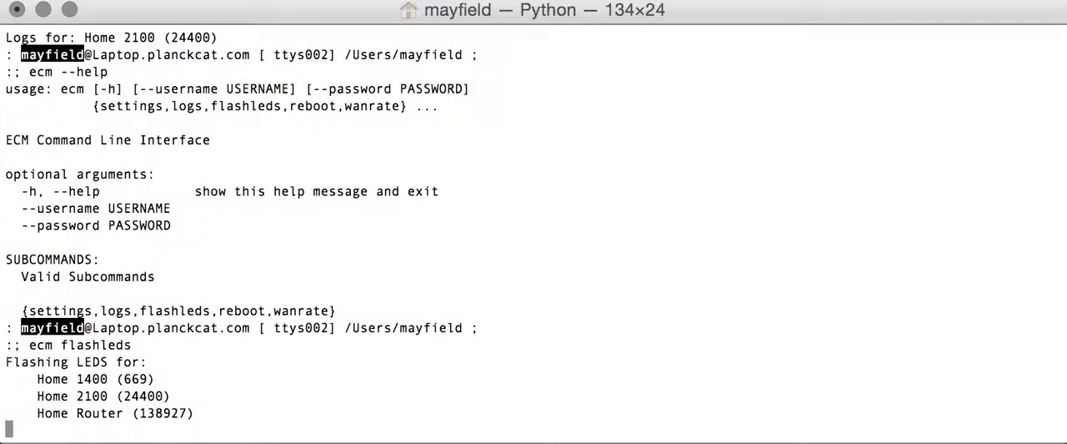
pyautogui.moveTo(190, 327)
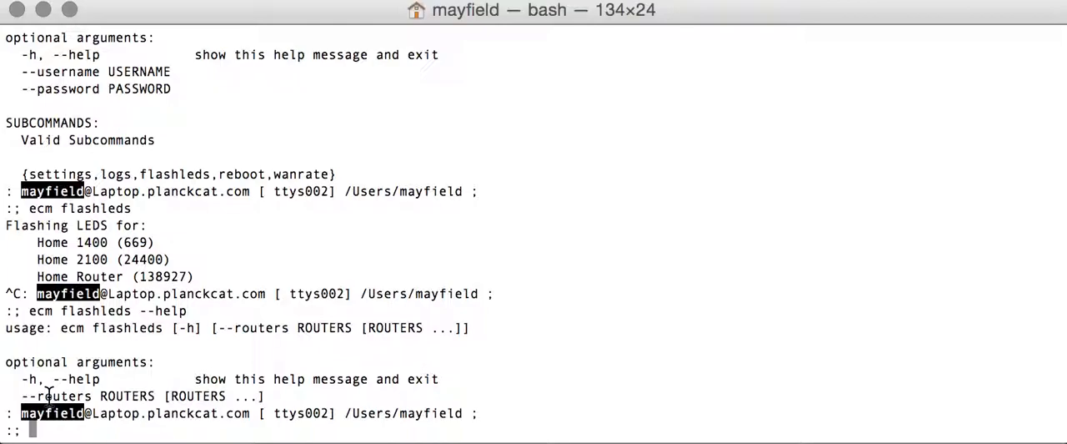
# Point out flashleds' routers option and the reboot subcommand in ecm --help.
pyautogui.doubleClick(60, 395)
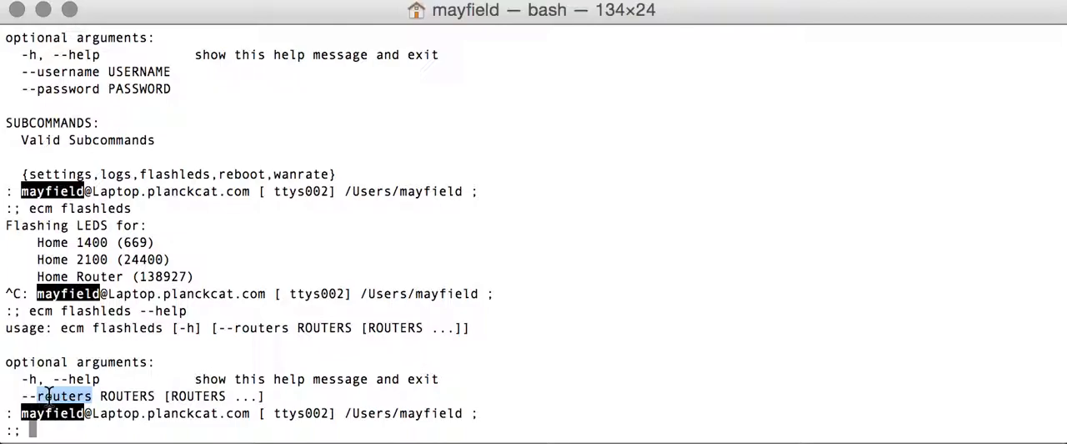
pyautogui.write('ecm --help')
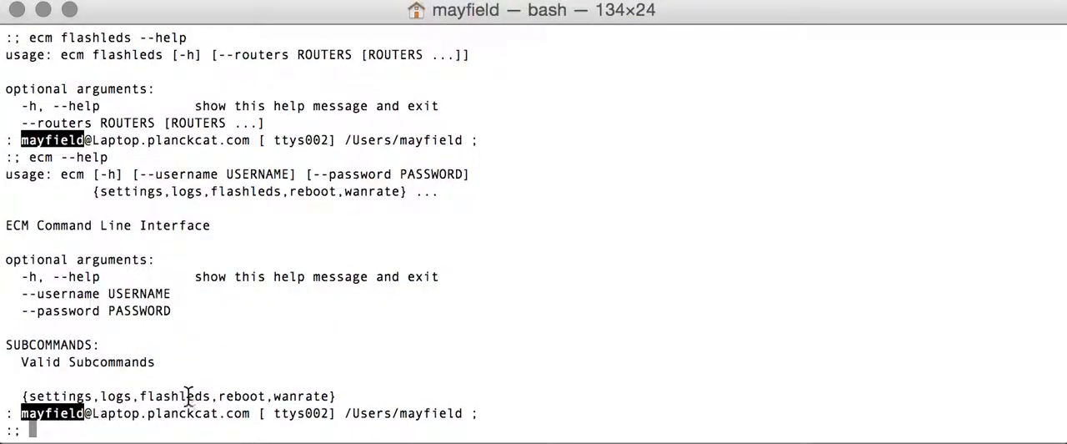
pyautogui.doubleClick(241, 396)
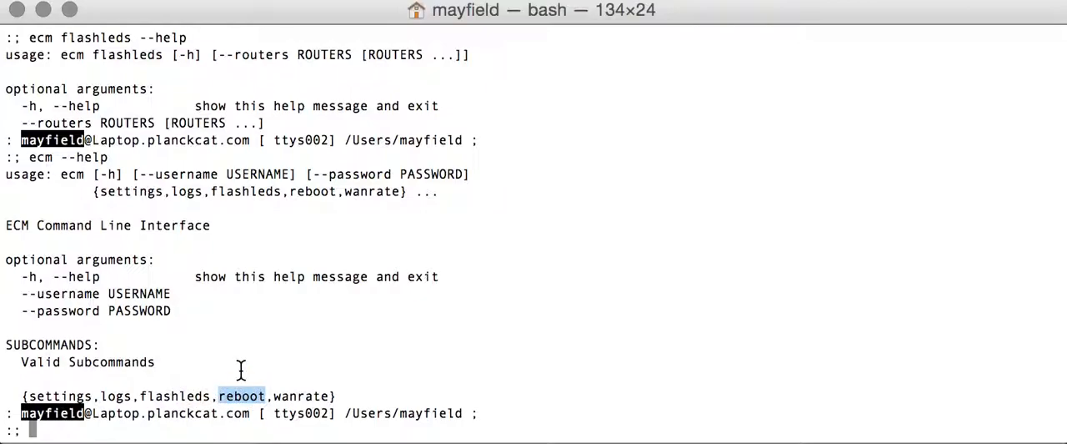
# Run ecm reboot --routers 1000000, which fails with a 400 integrity error.
pyautogui.write('ecm re')
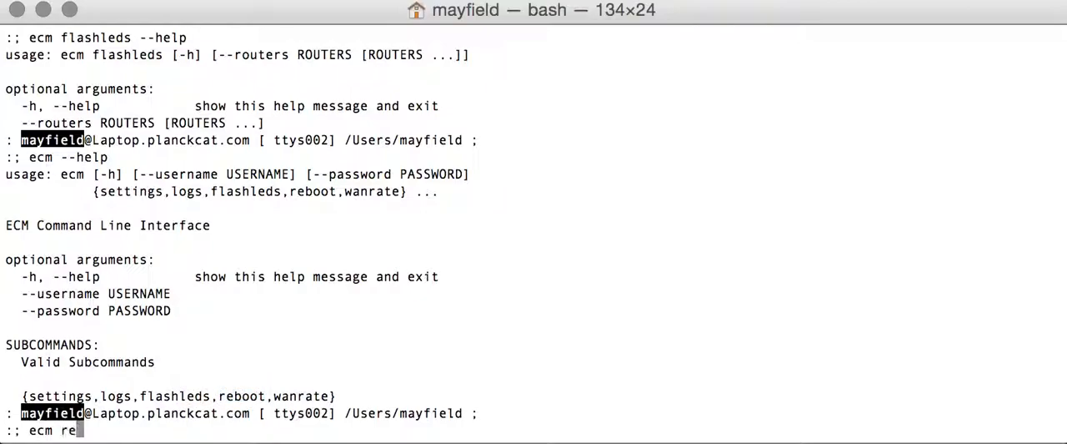
pyautogui.write('boot')
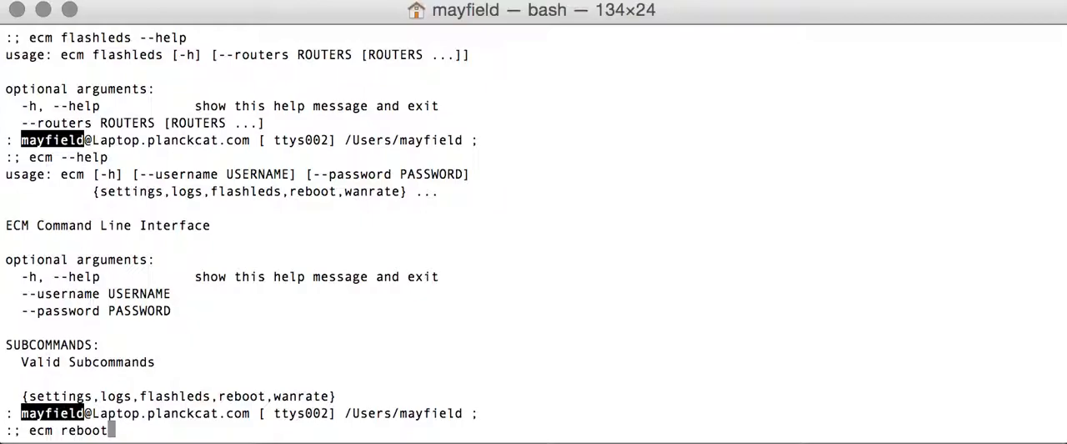
pyautogui.write('--')
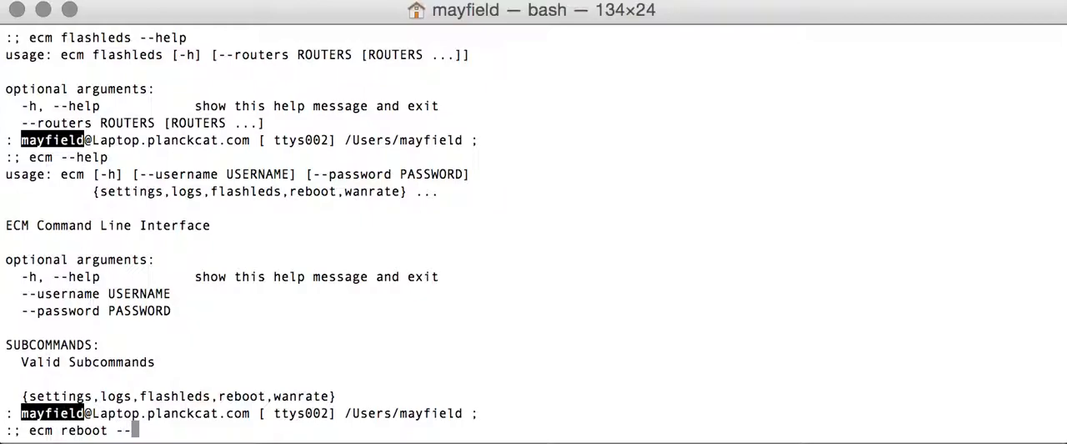
pyautogui.write('routers')
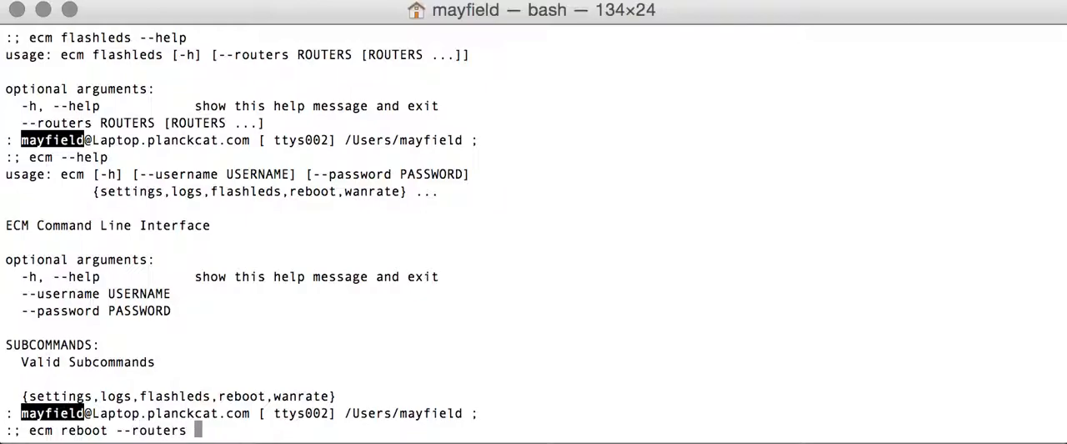
pyautogui.write('1000')
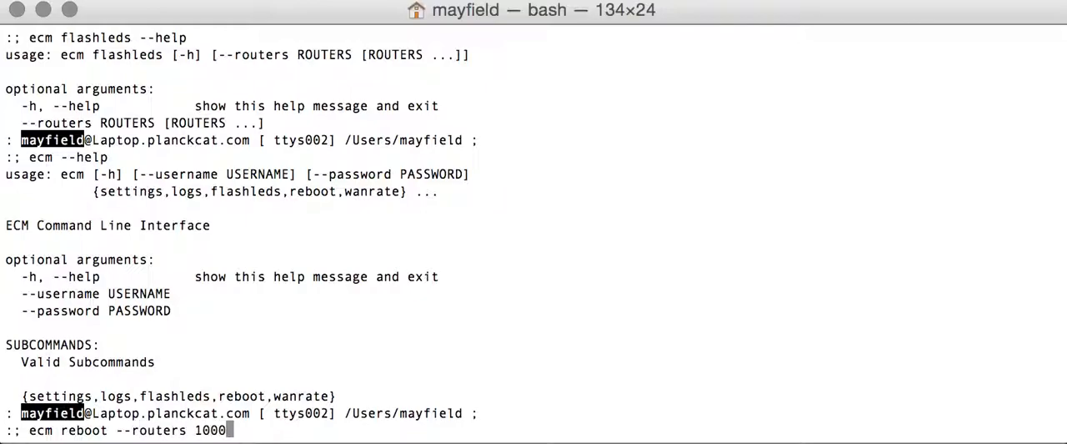
pyautogui.press('Return')
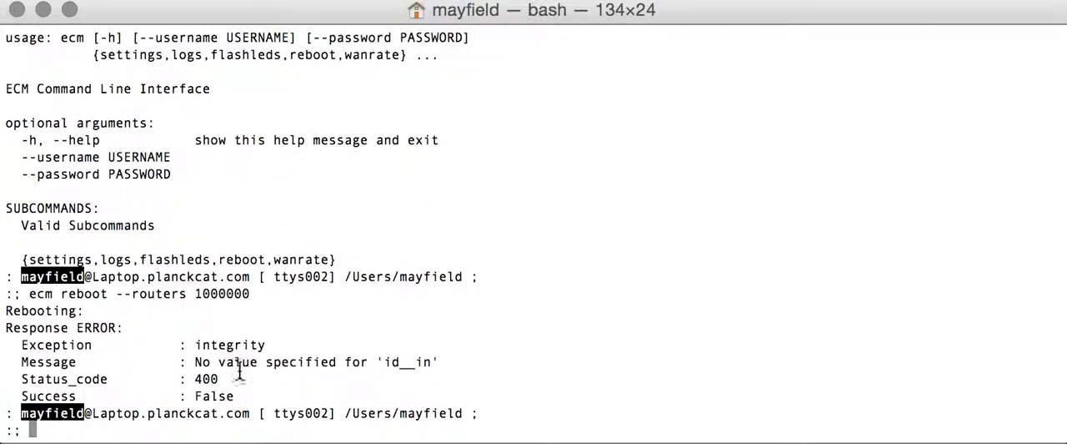
pyautogui.moveTo(241, 344)
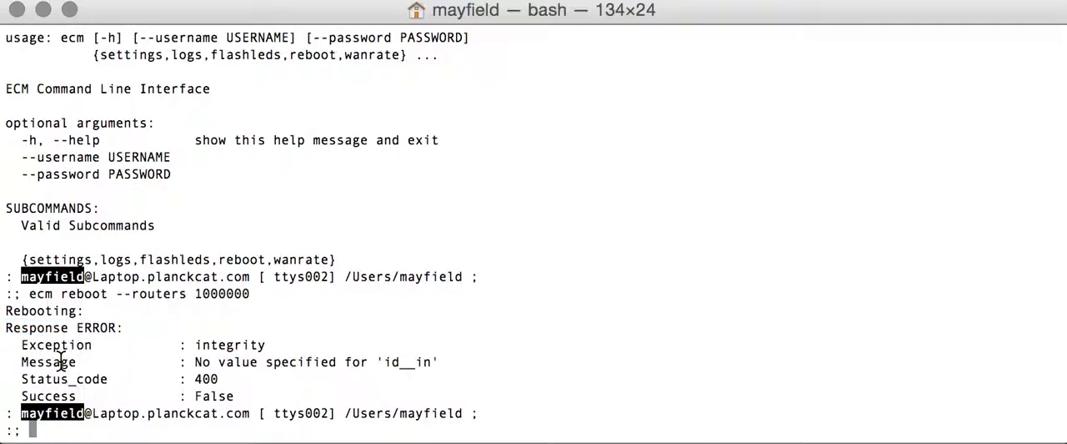
# Point out the Exception, Status_code 400 and 'id__in' Message fields of the error response.
pyautogui.doubleClick(57, 343)
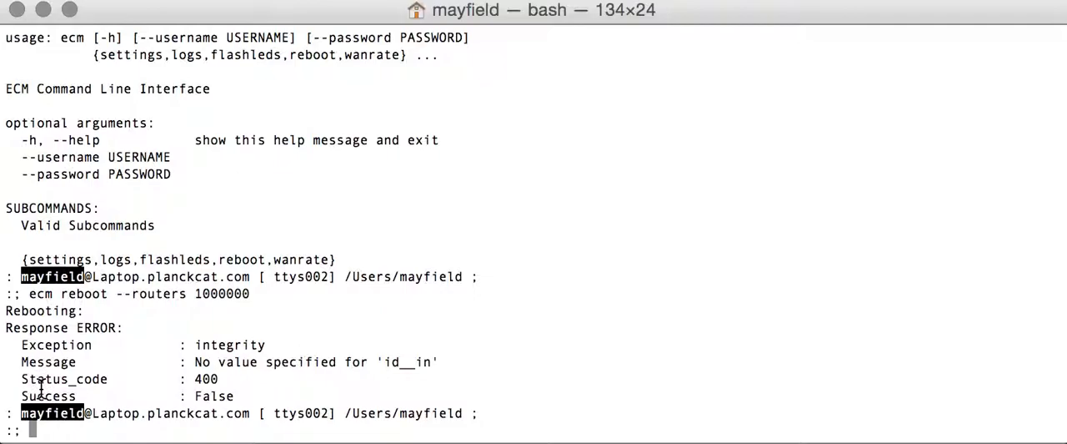
pyautogui.doubleClick(63, 379)
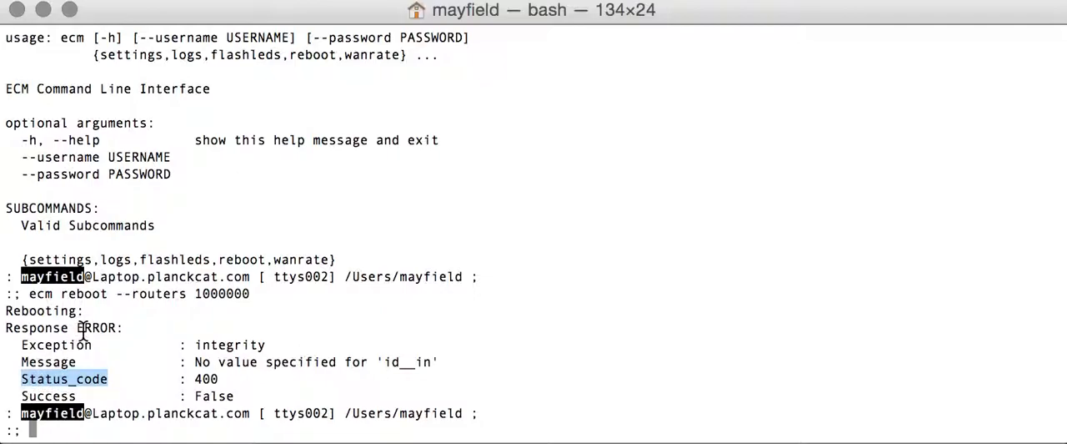
pyautogui.doubleClick(237, 360)
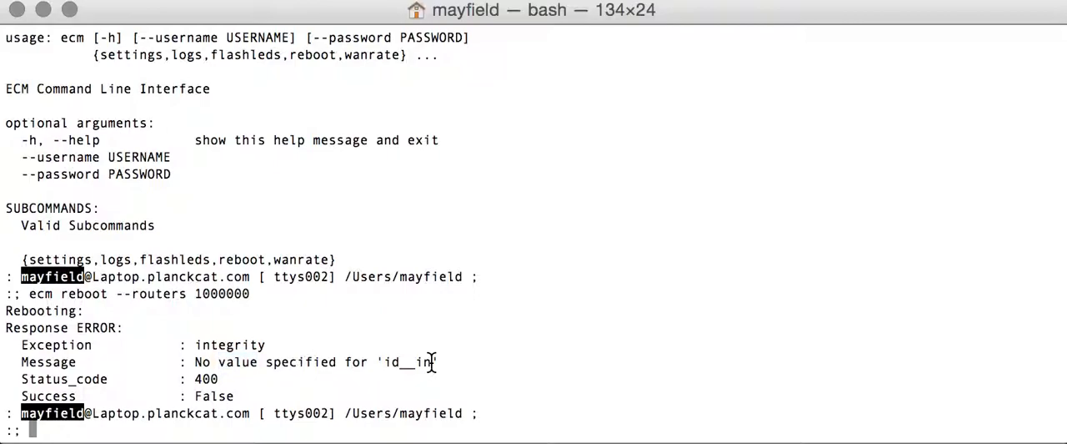
pyautogui.moveTo(303, 298)
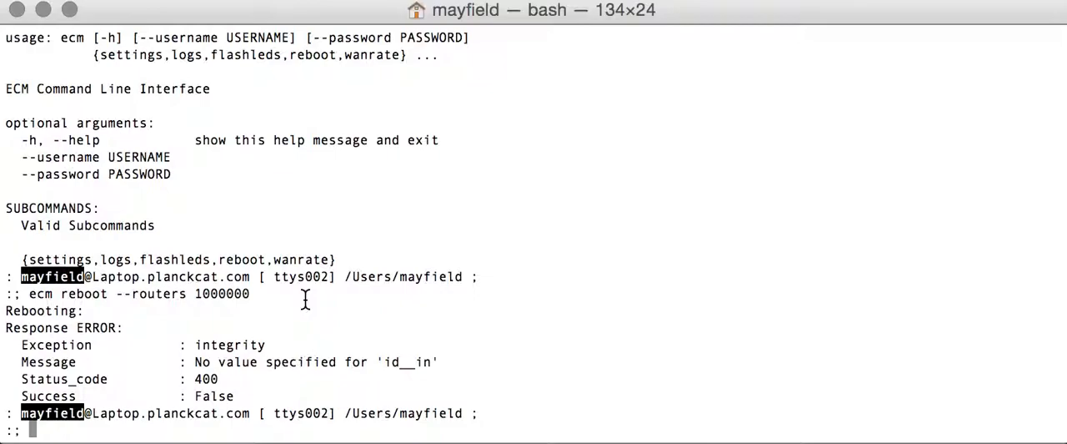
# Run 'ecm wanrate' and follow the streaming rate lines, where only Home Router shows traffic.
pyautogui.write('ecm wan')
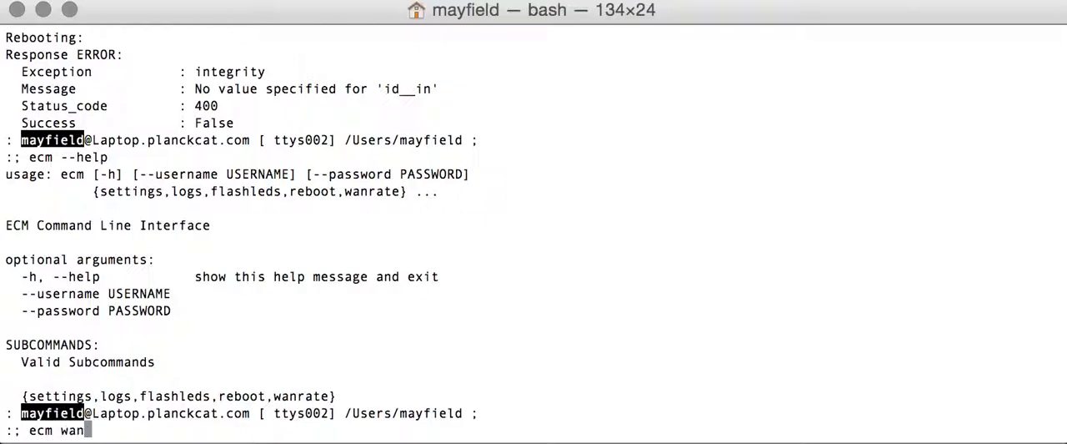
pyautogui.write('rate')
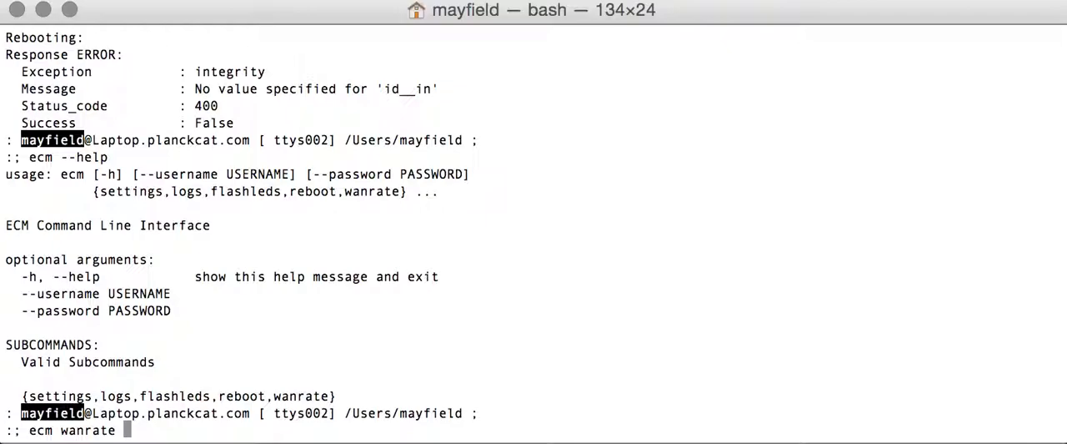
pyautogui.press('Return')
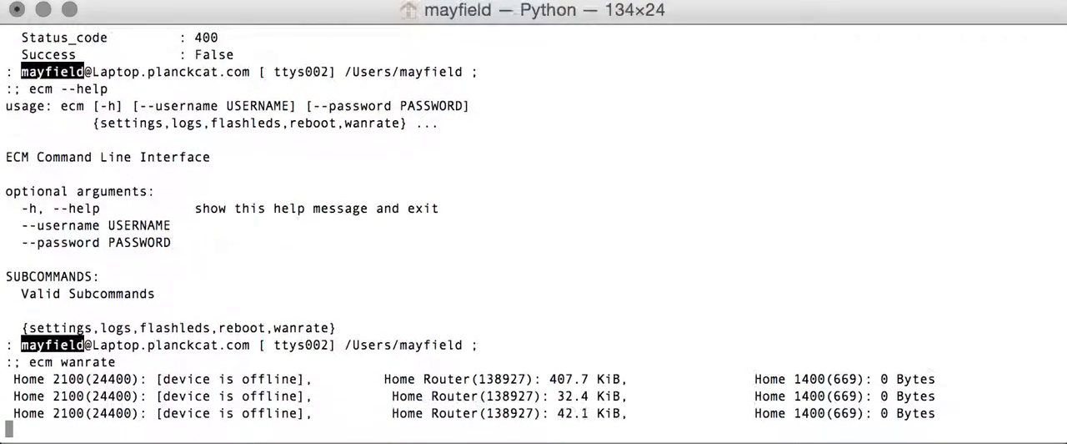
pyautogui.scroll(-3)
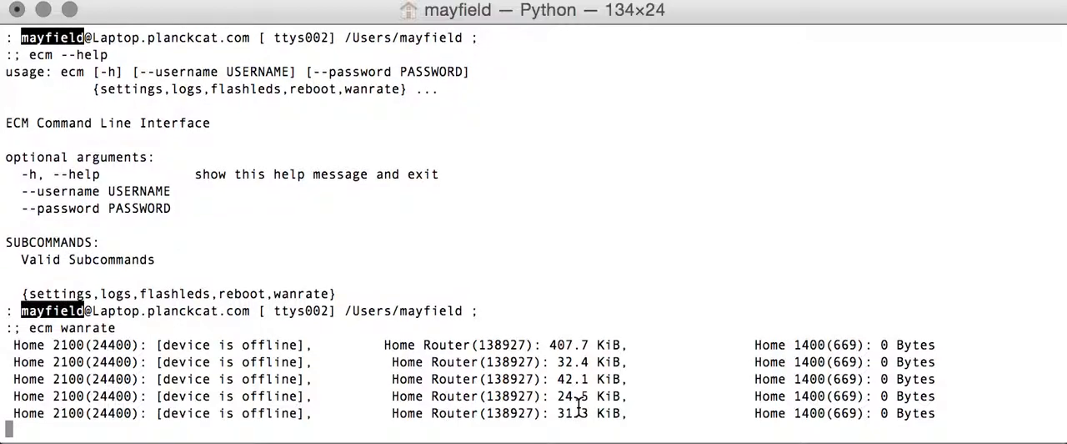
pyautogui.scroll(-3)
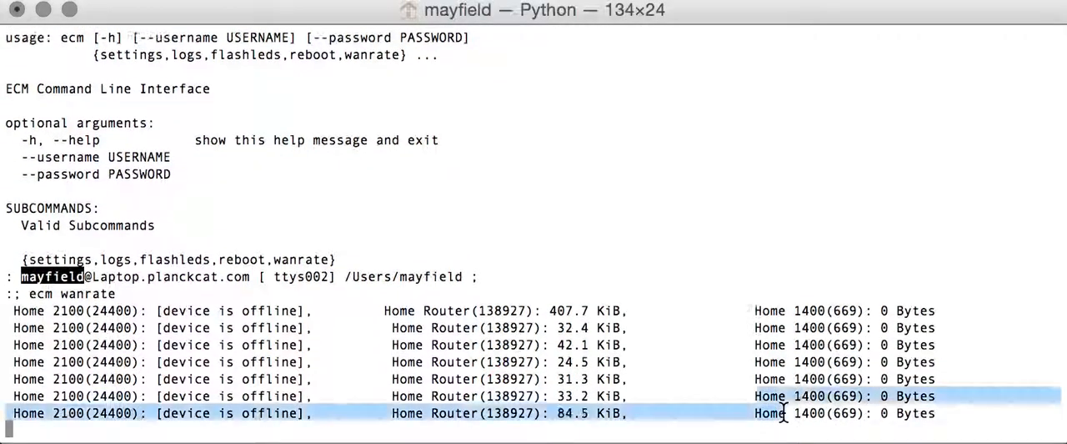
pyautogui.scroll(-3)
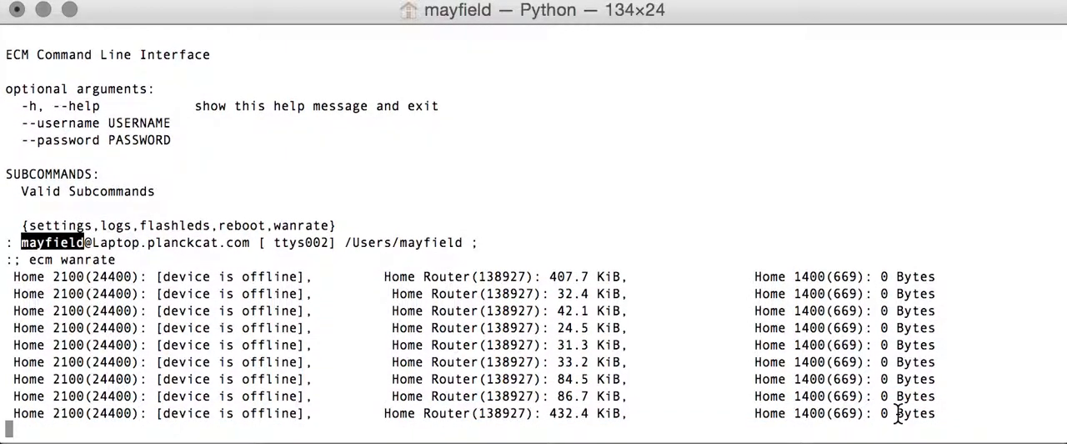
pyautogui.scroll(3)
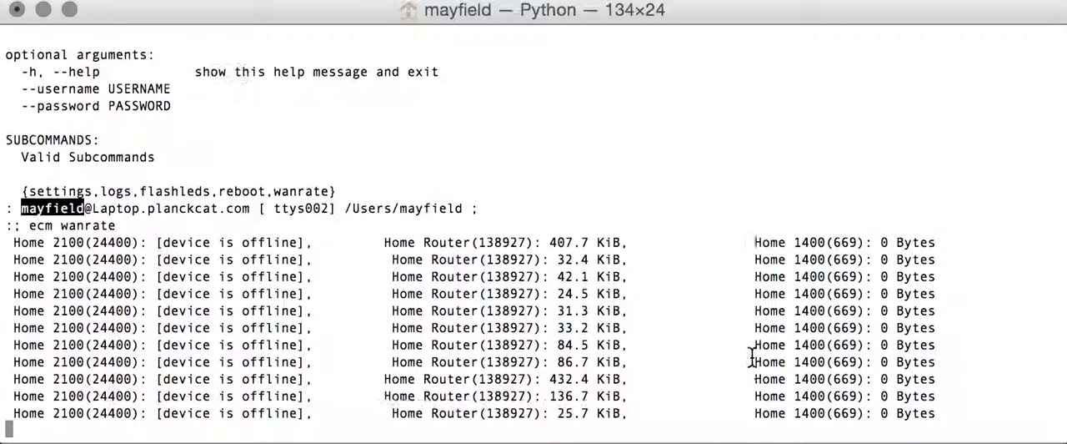
pyautogui.scroll(-3)
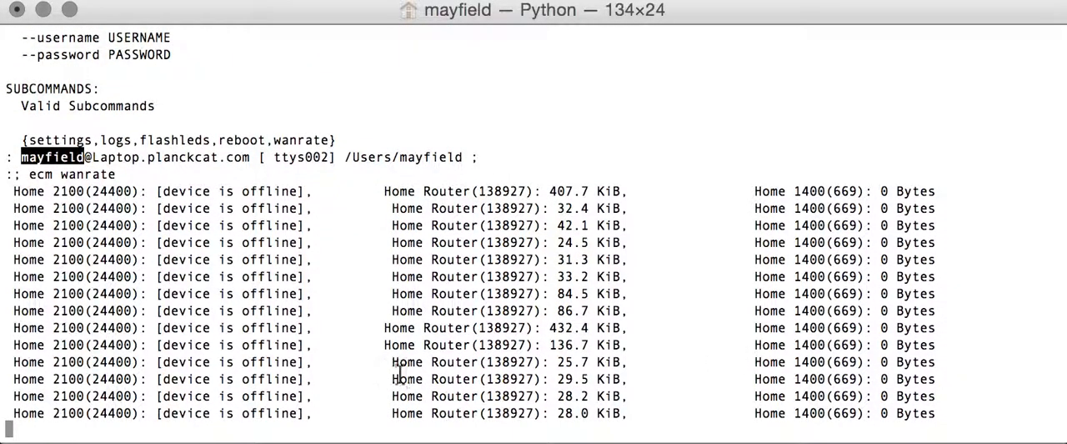
pyautogui.scroll(-3)
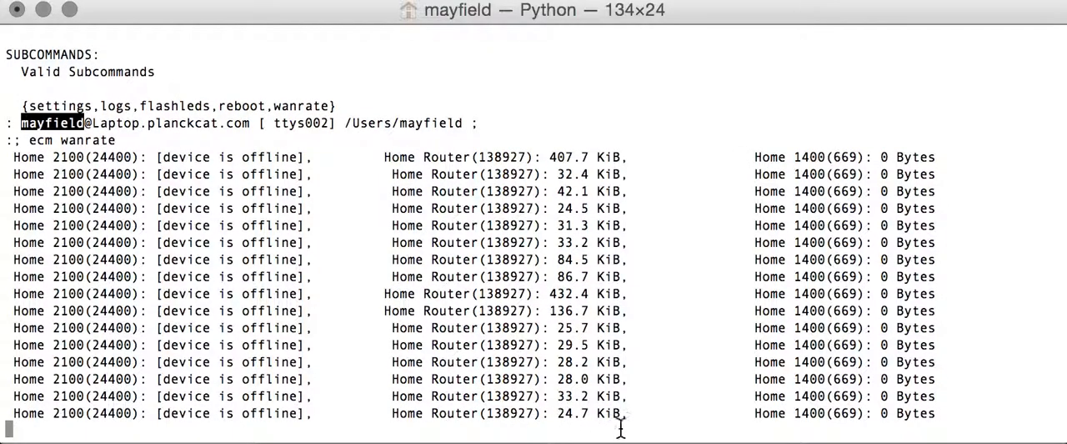
pyautogui.scroll(-3)
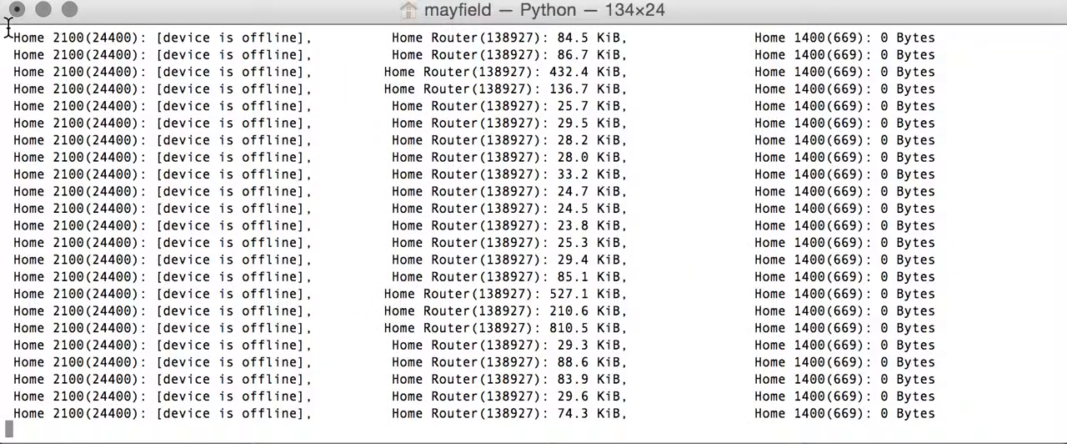
# Scroll through the wanrate stream as Home Router climbs to about 73 MiB then drops to 24 KiB.
pyautogui.scroll(-3)
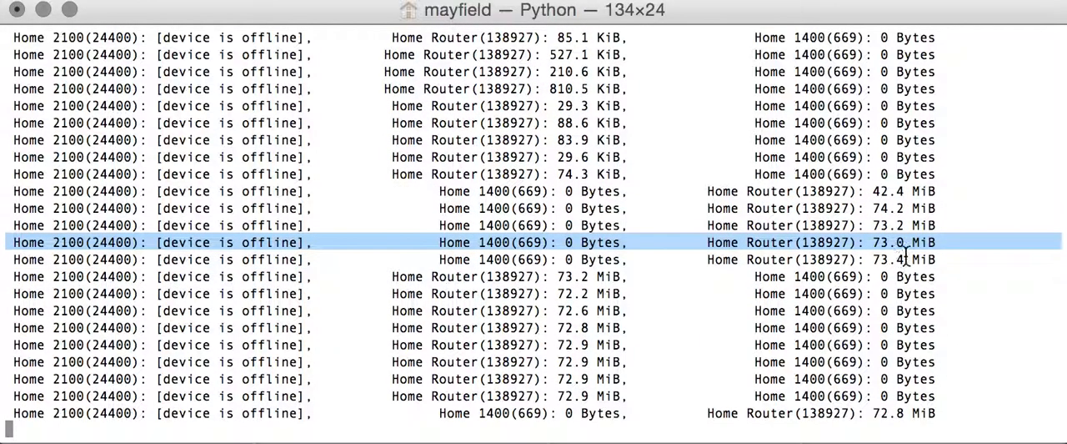
pyautogui.scroll(3)
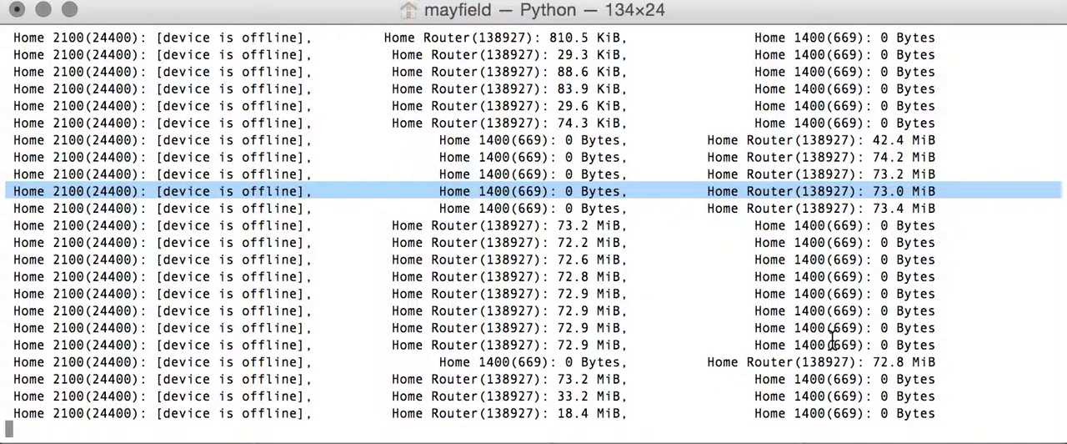
pyautogui.scroll(3)
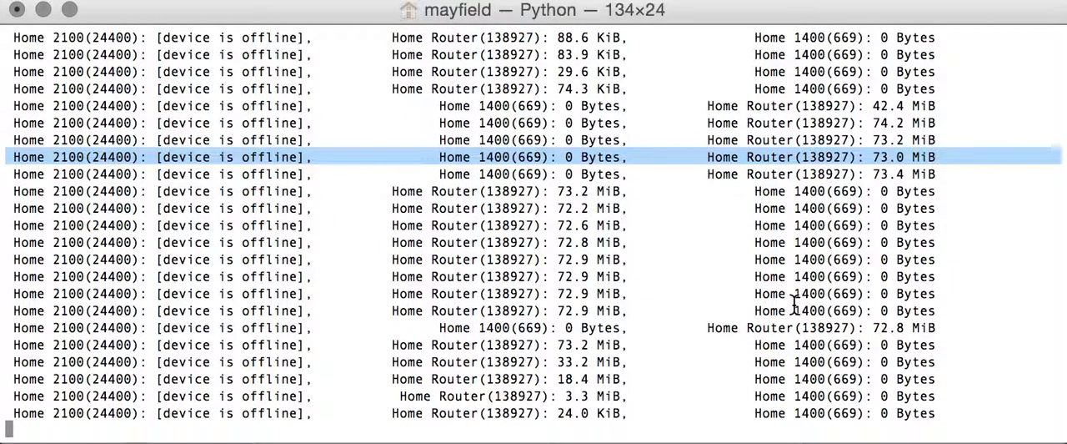